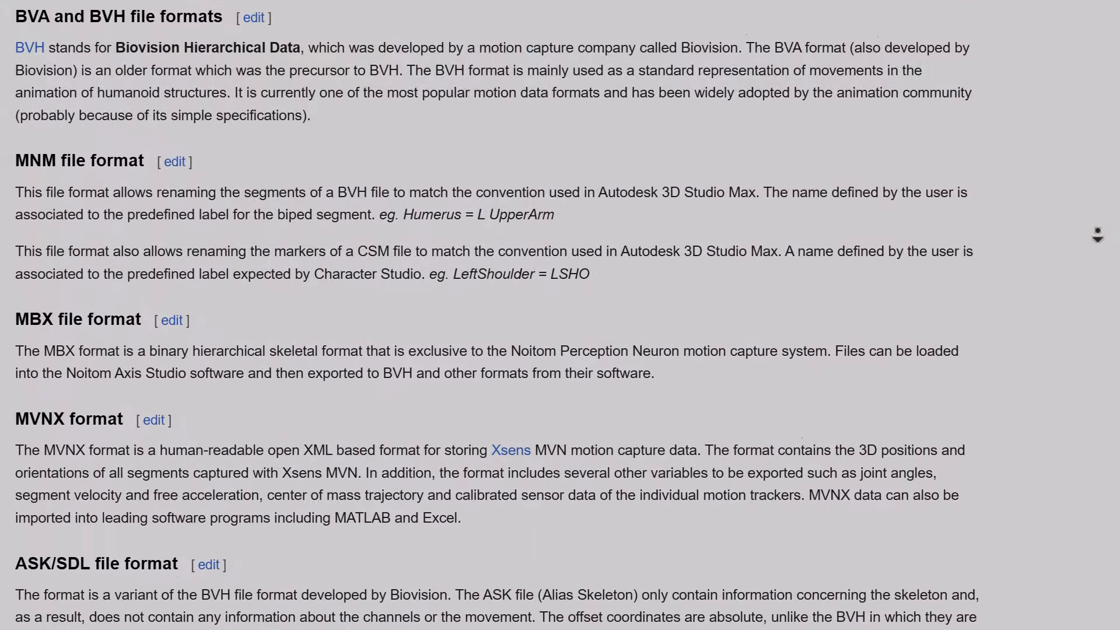
- Play the downloaded Standing v7 animation on the mannequin armature's timeline
scroll(down, 3)
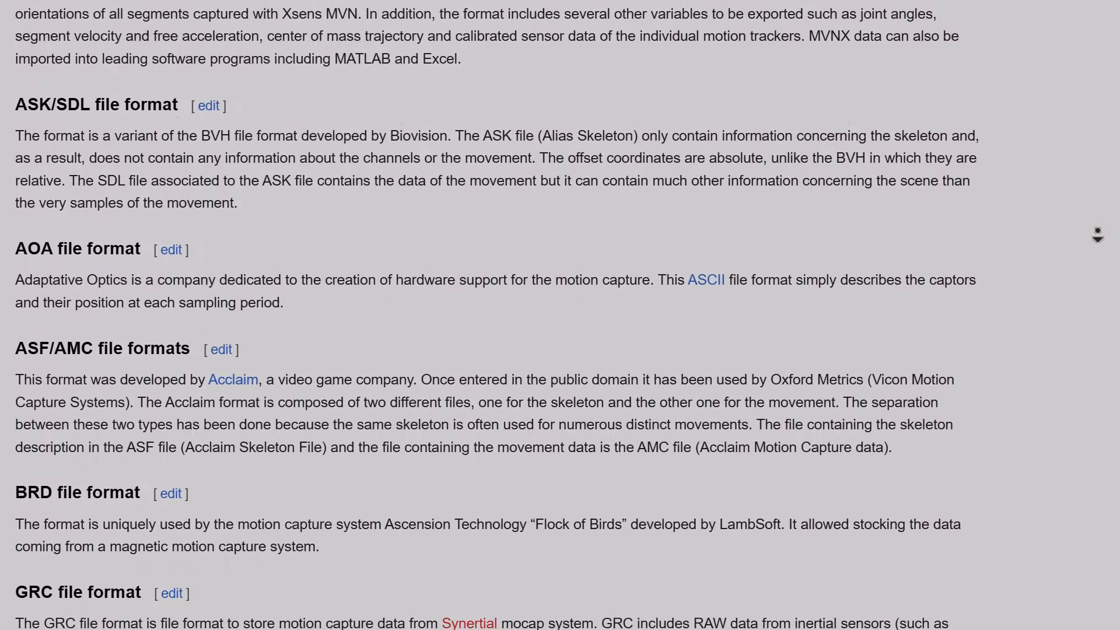
scroll(down, 3)
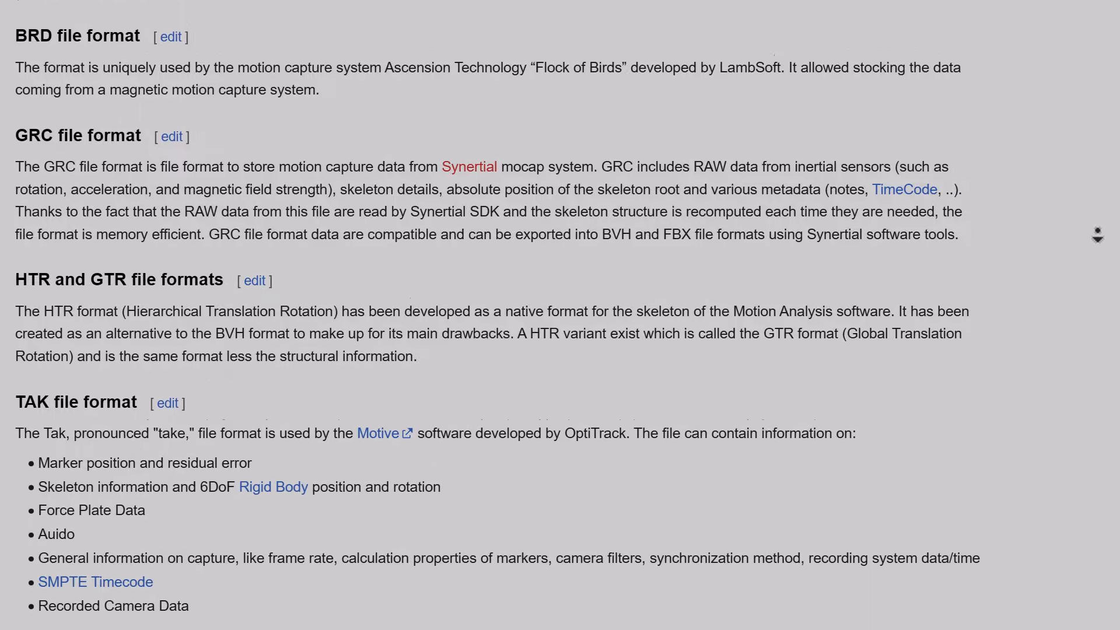
scroll(down, 3)
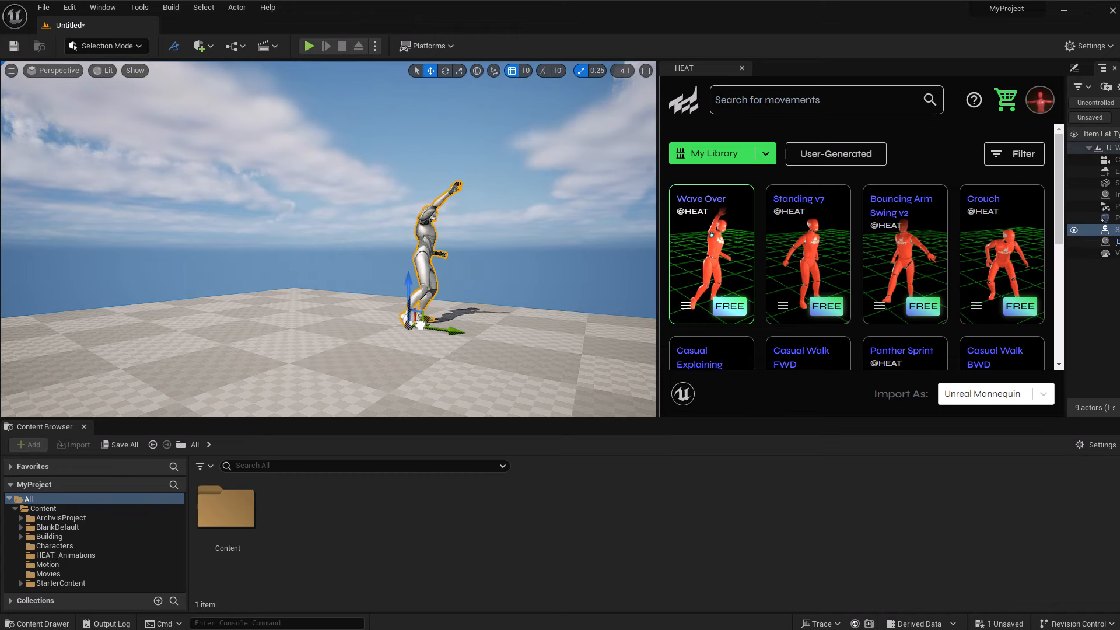
click(729, 306)
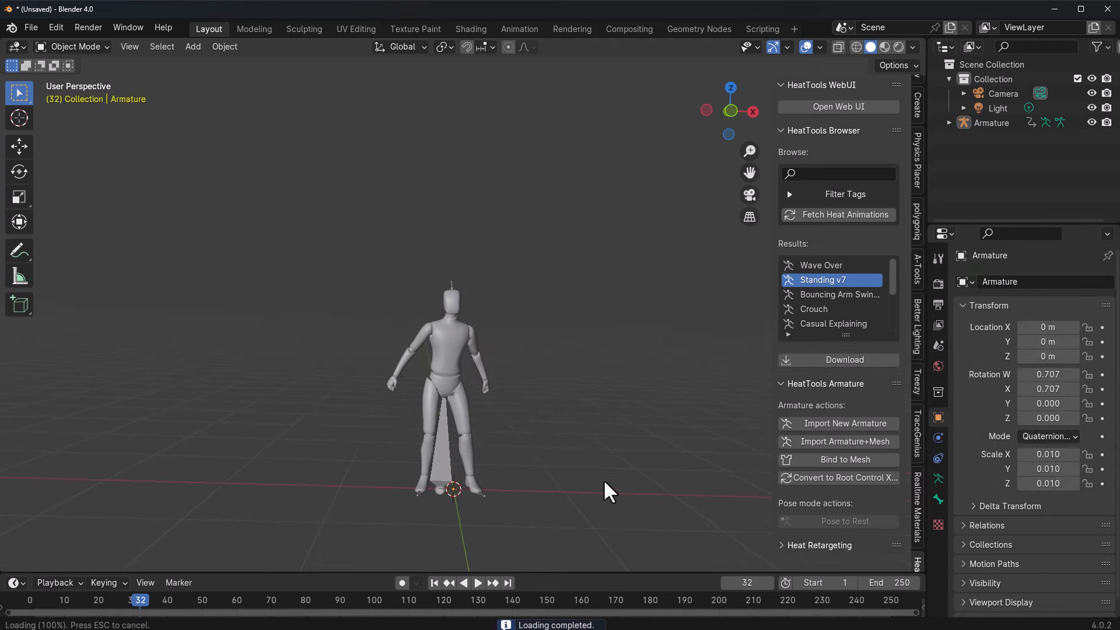
click(477, 582)
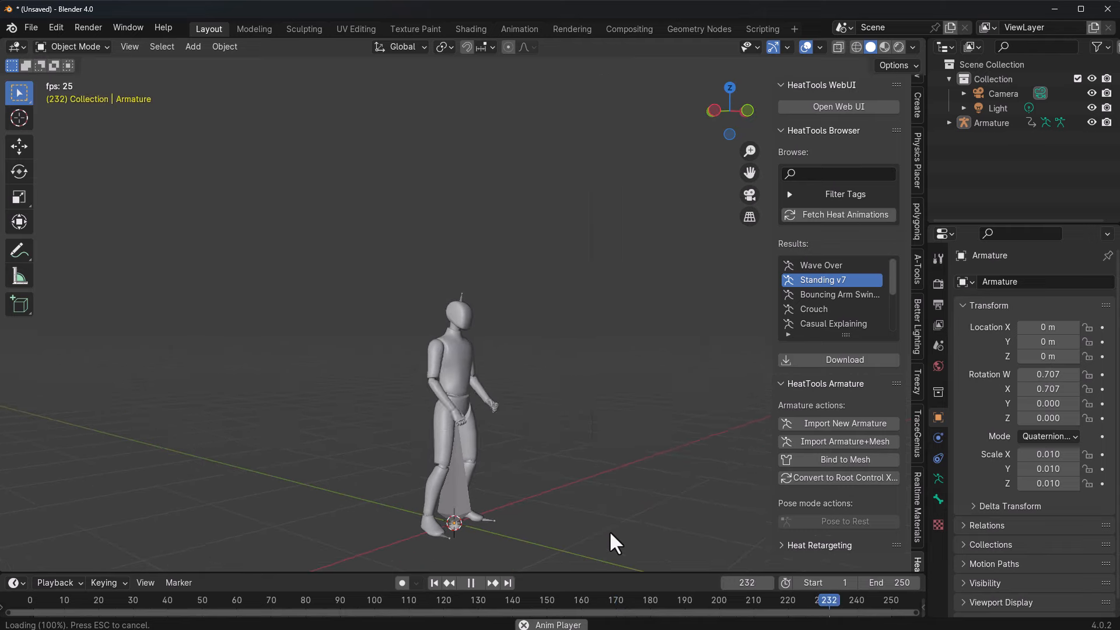
click(837, 107)
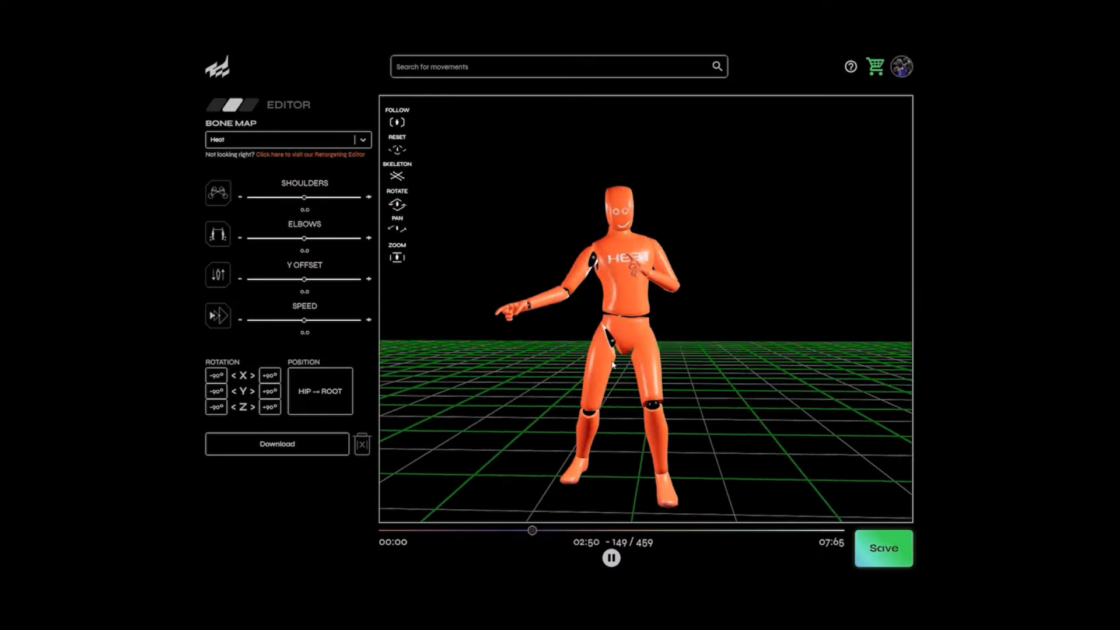
- Open Marketplace from the sidebar and scroll through the movement cards
click(883, 548)
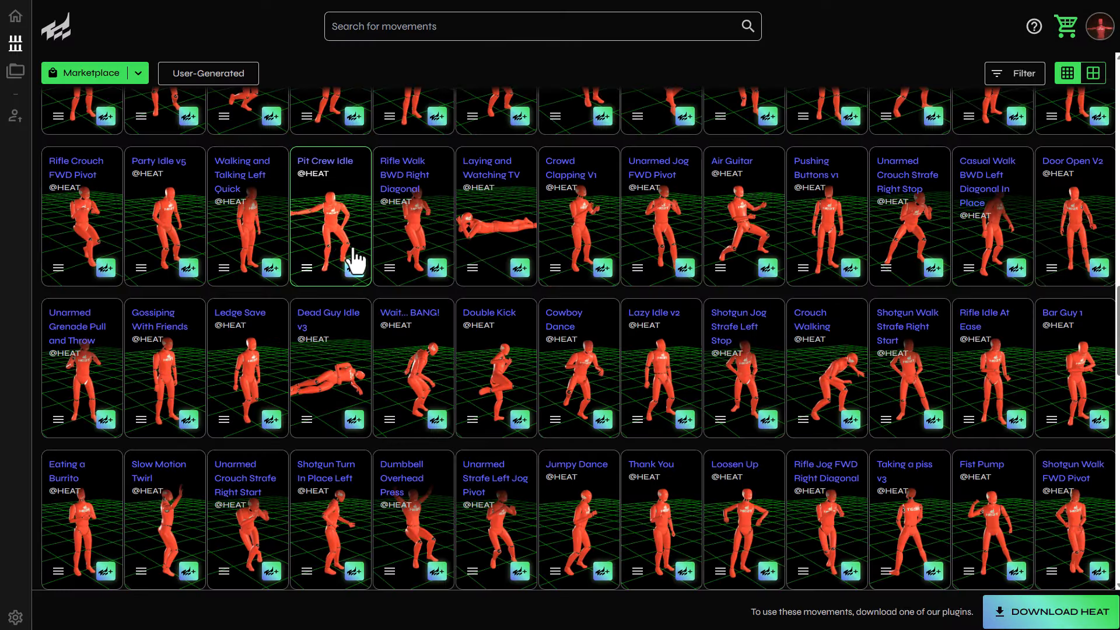
mouse_move(643, 281)
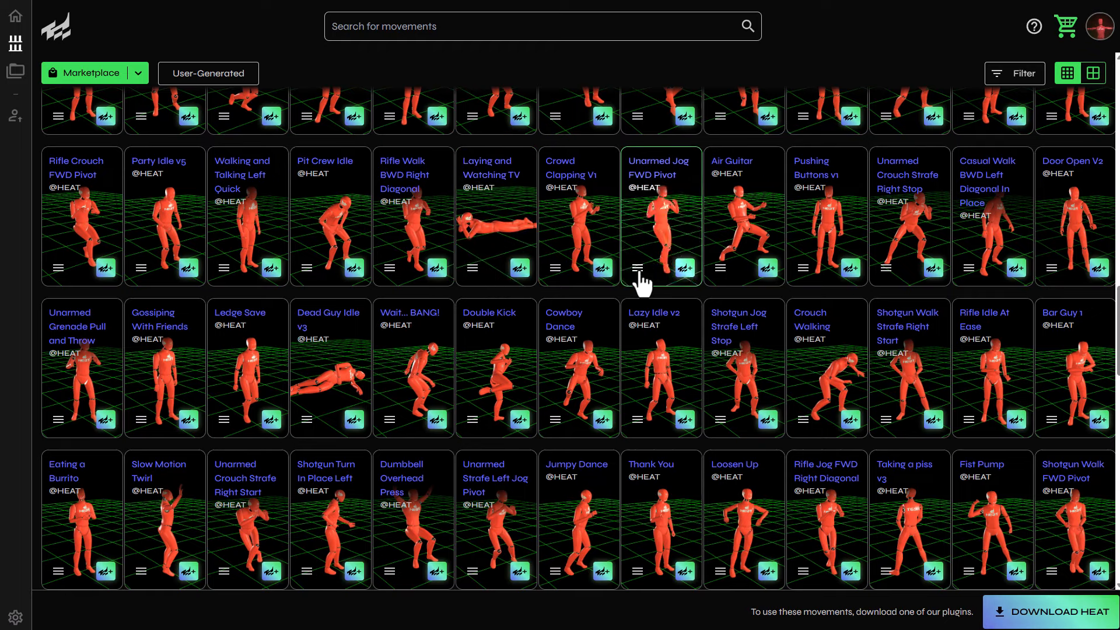
mouse_move(496, 293)
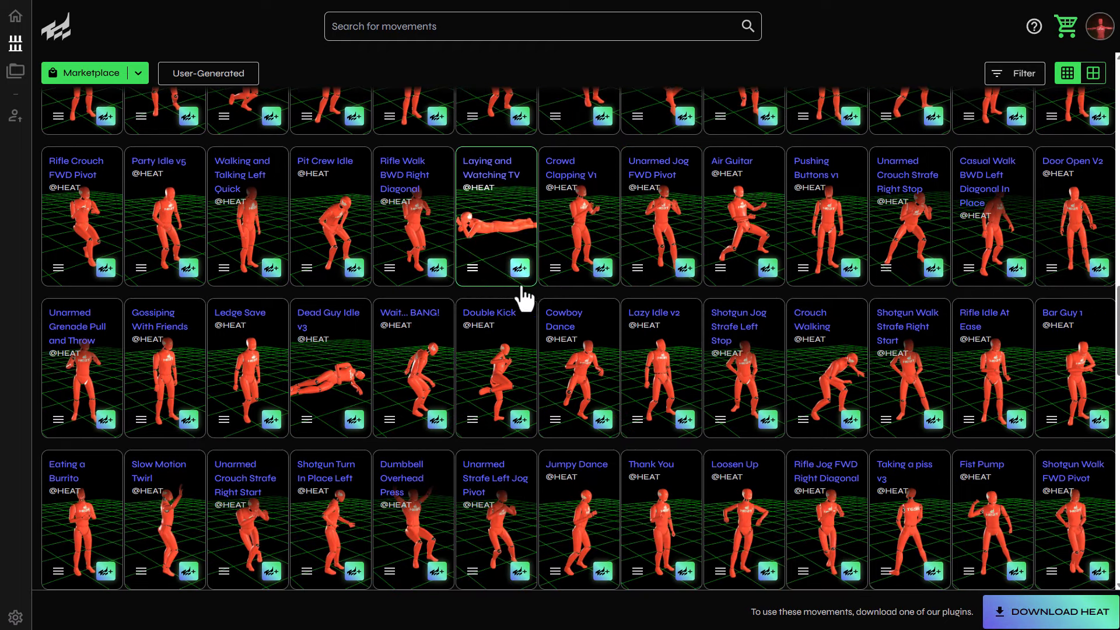
mouse_move(539, 303)
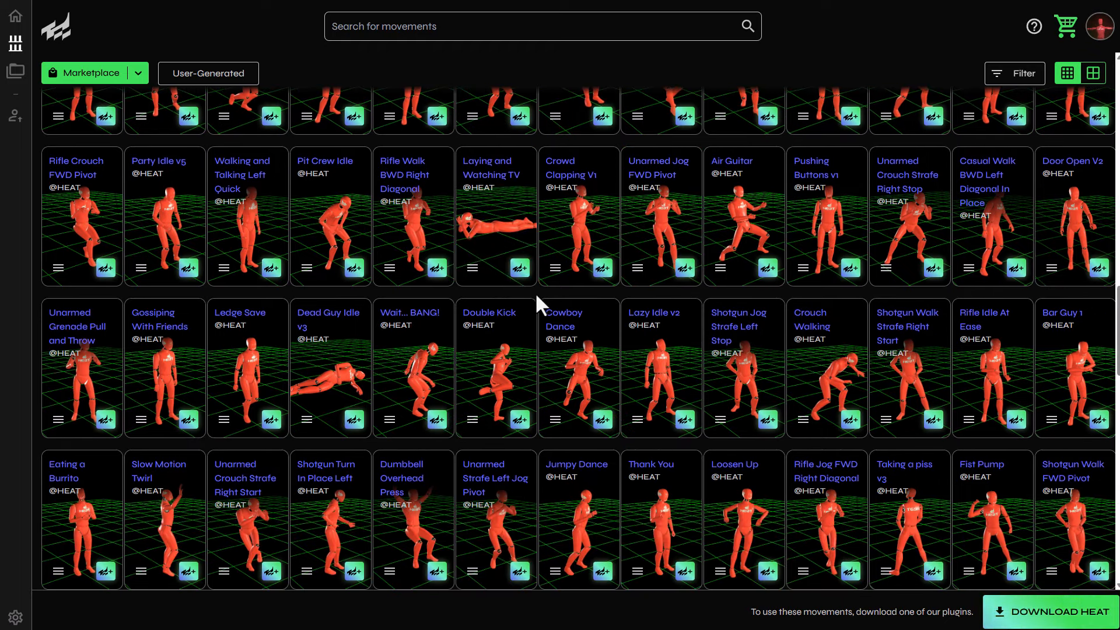
scroll(down, 3)
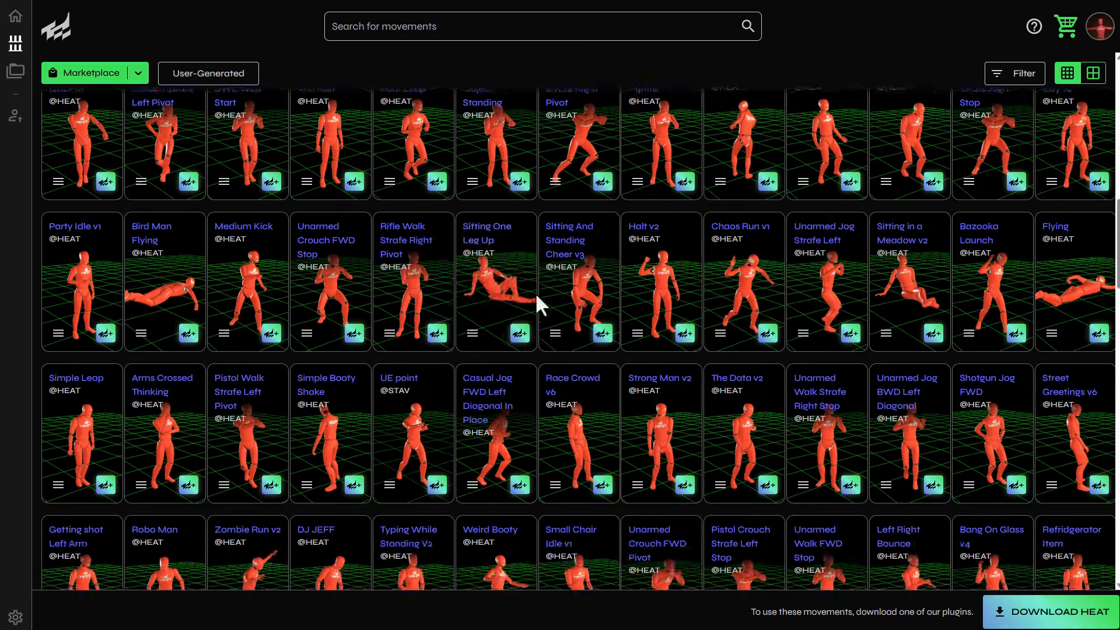
scroll(up, 3)
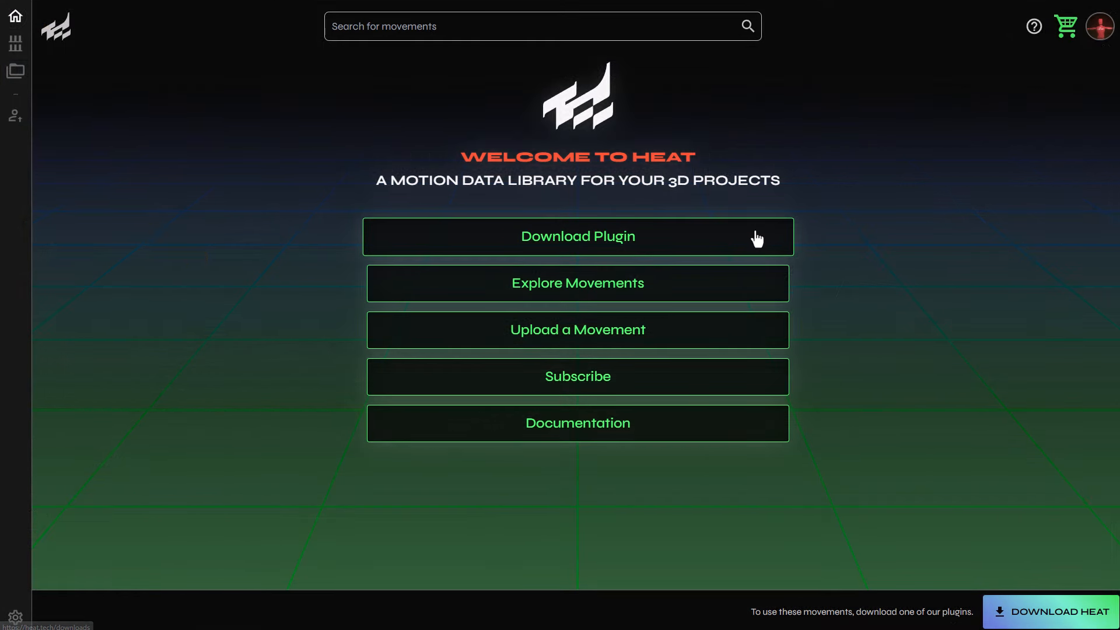
mouse_move(821, 245)
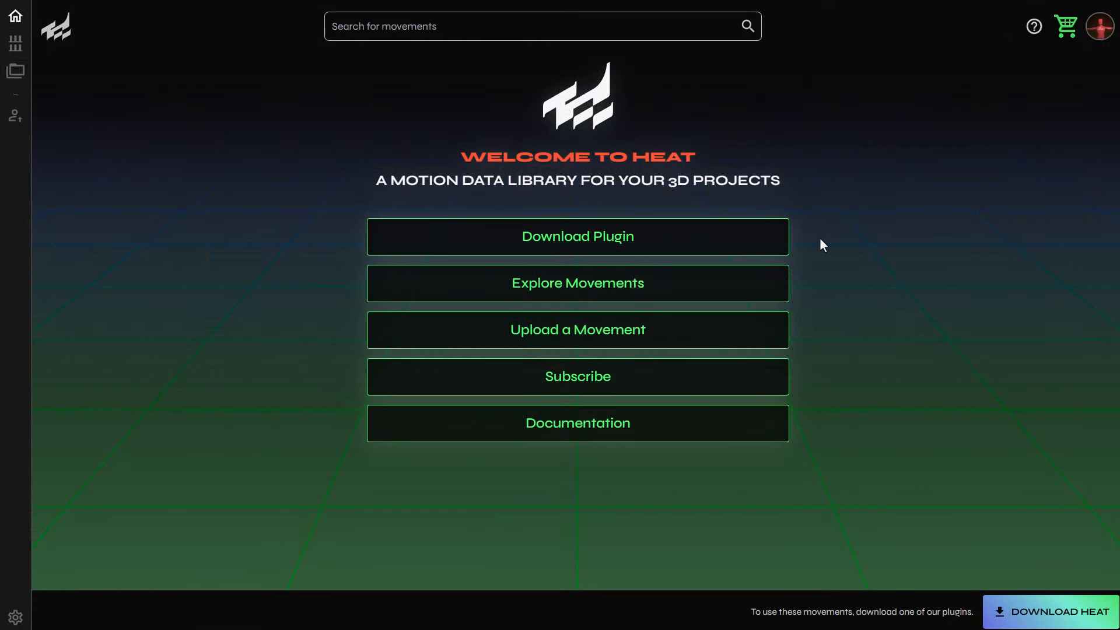
mouse_move(714, 278)
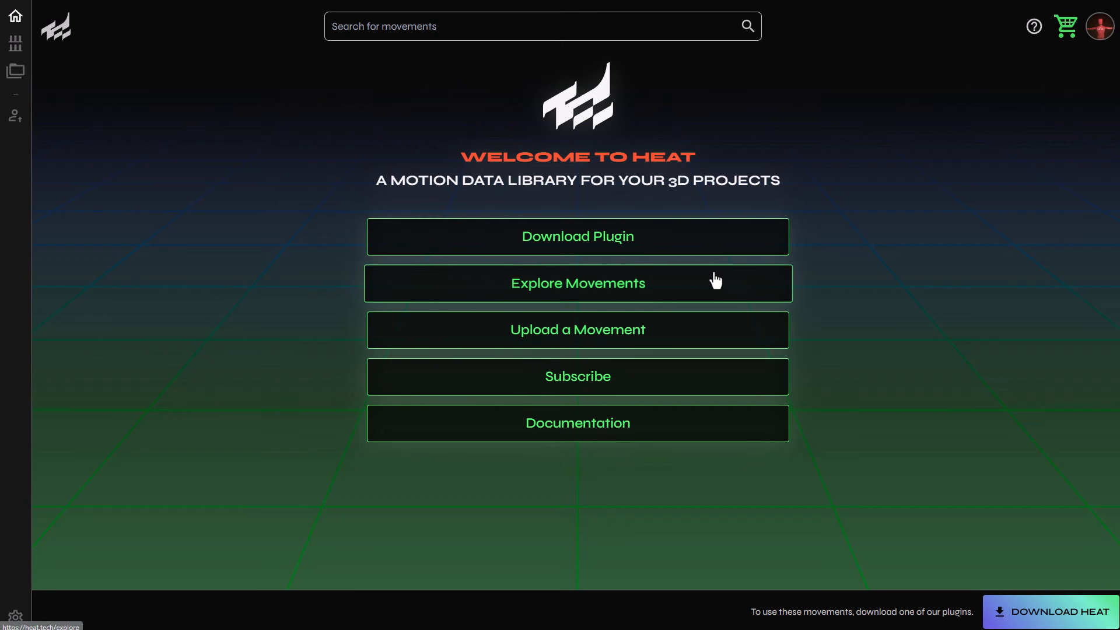
mouse_move(653, 336)
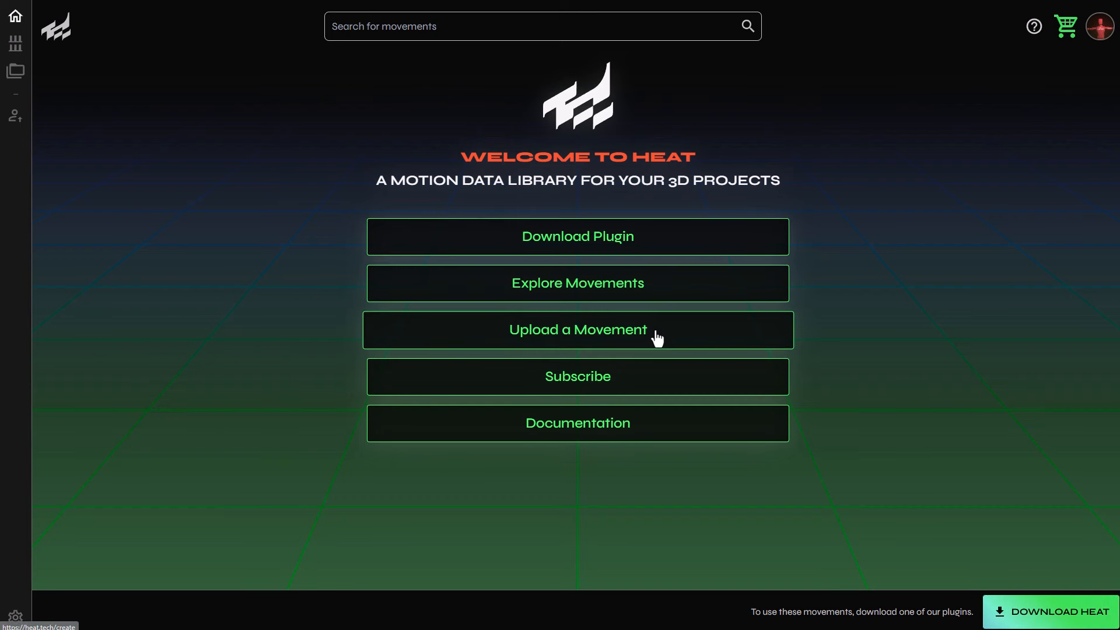
mouse_move(631, 264)
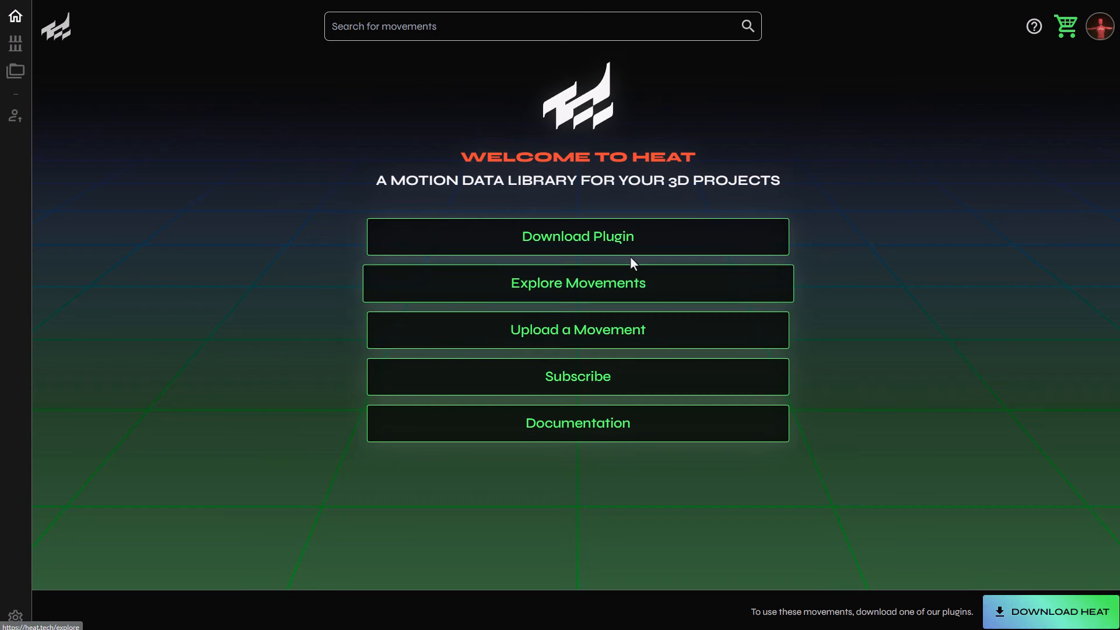
- Open the Download Plugin page listing HEAT Bridge and the Unreal plugin
click(577, 236)
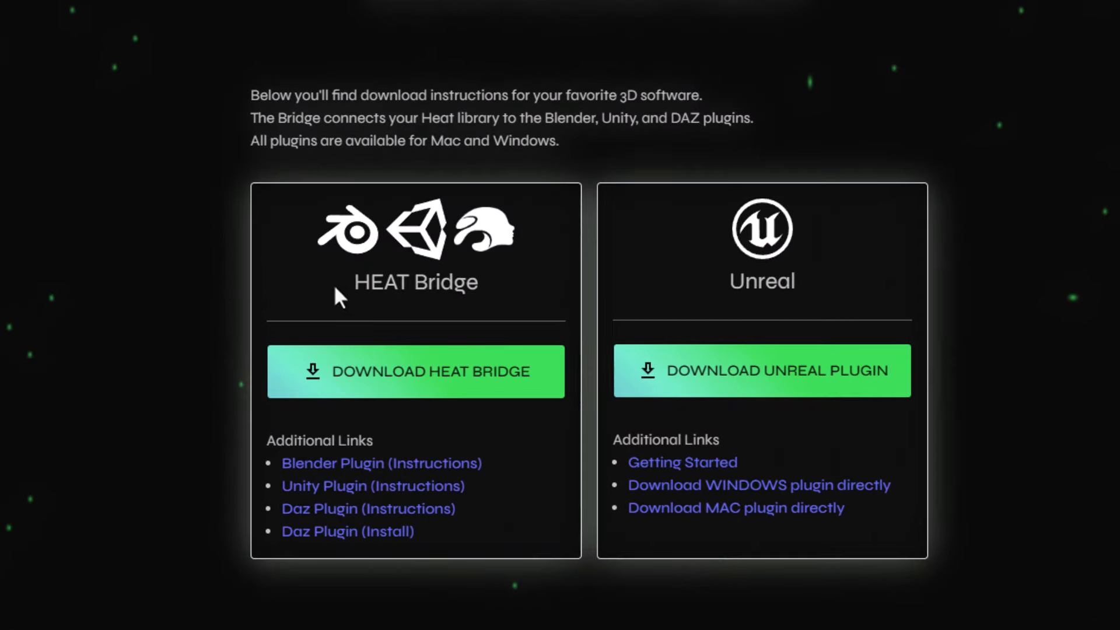
mouse_move(843, 300)
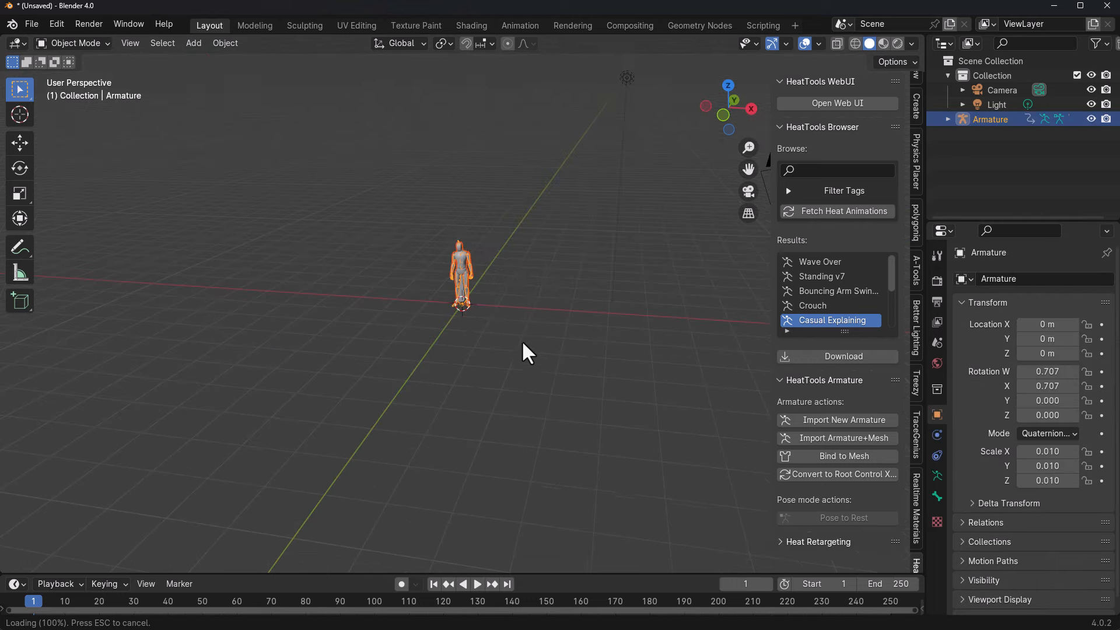
- Retarget Casual Explaining from Armature onto Armature.002 and view it in Rendered shading
click(477, 584)
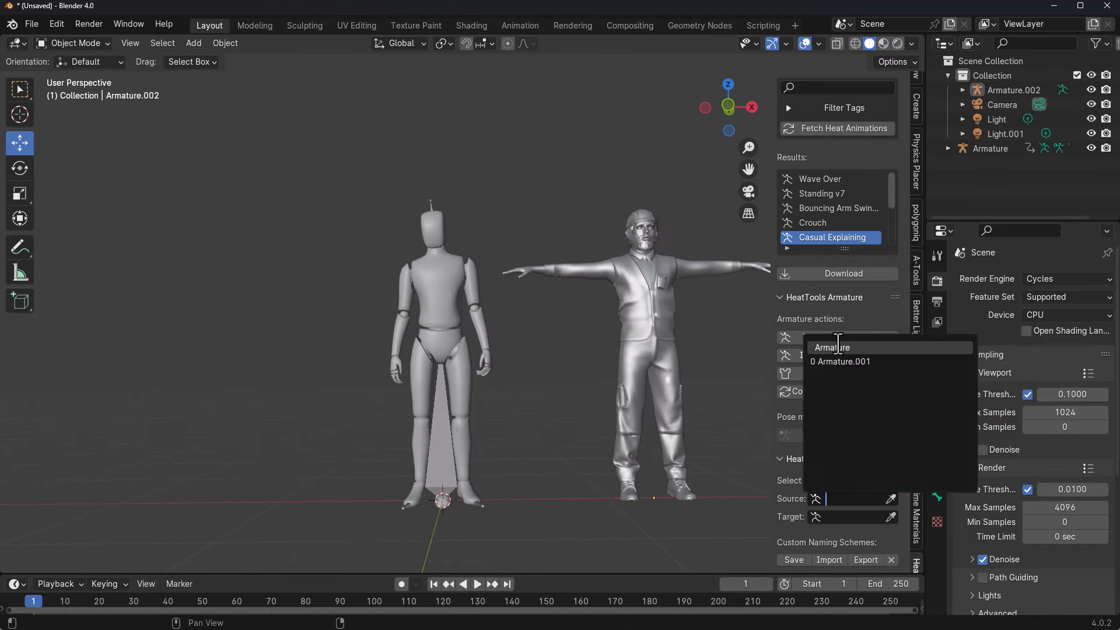
click(830, 347)
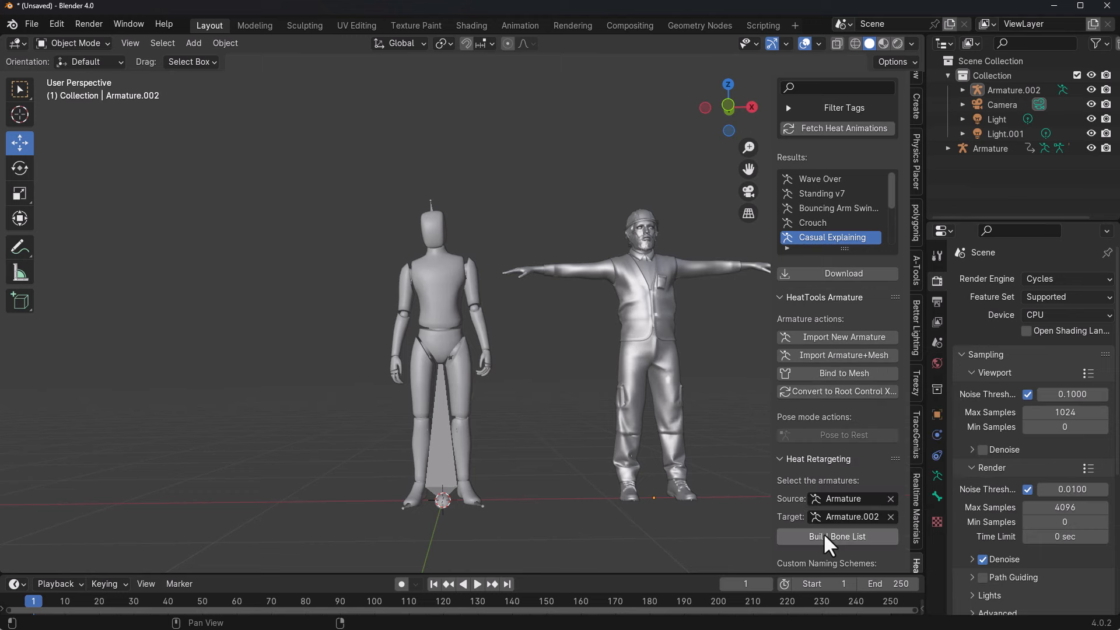
click(836, 537)
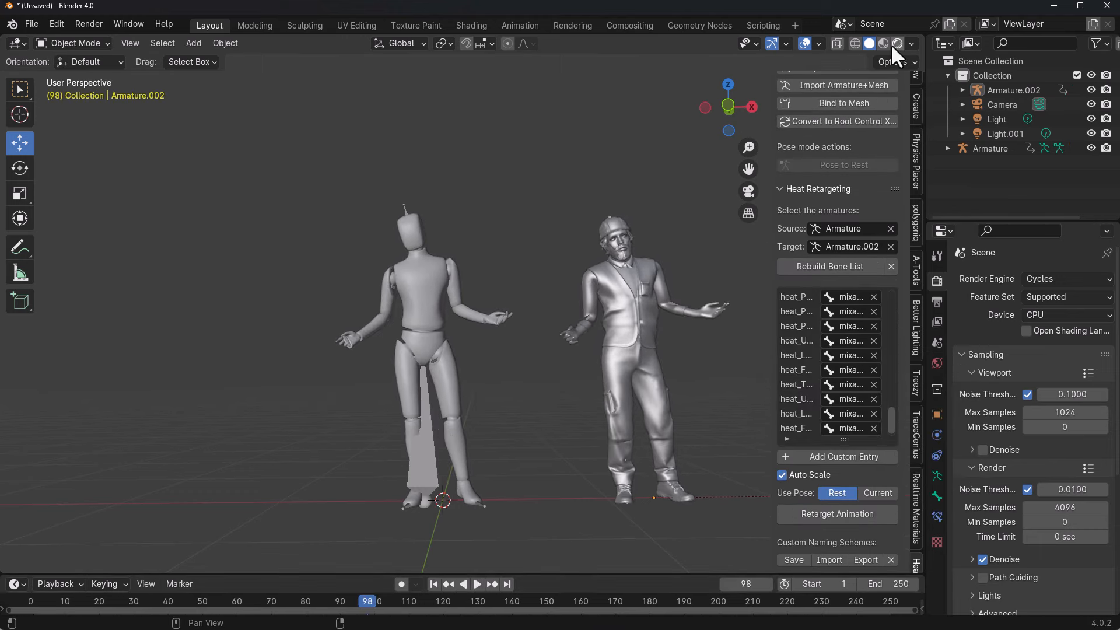
click(477, 583)
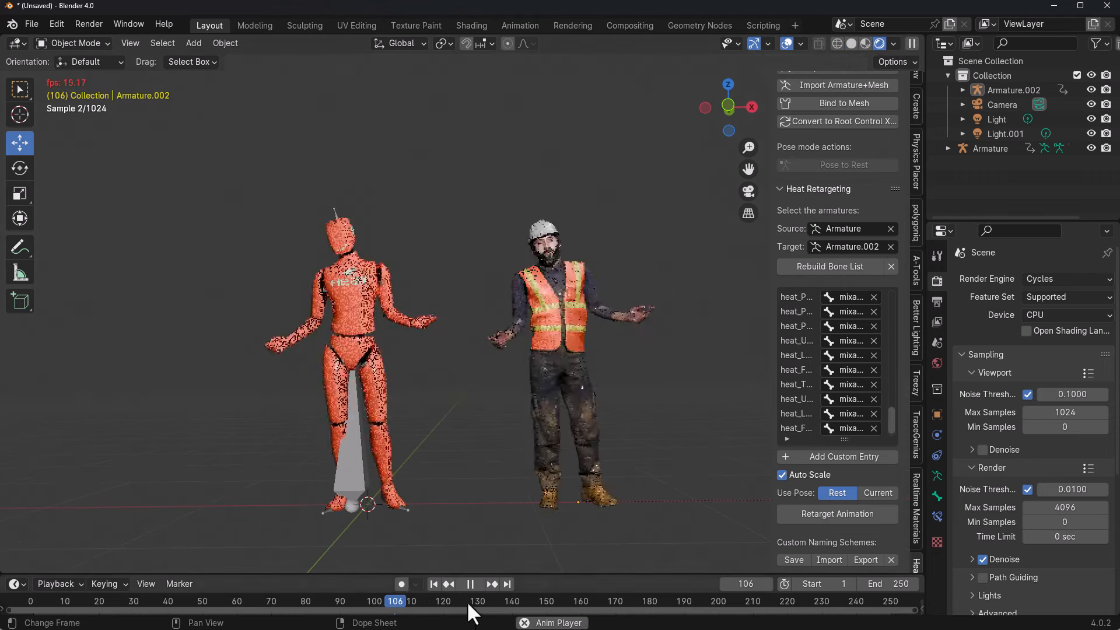
key(shift+a)
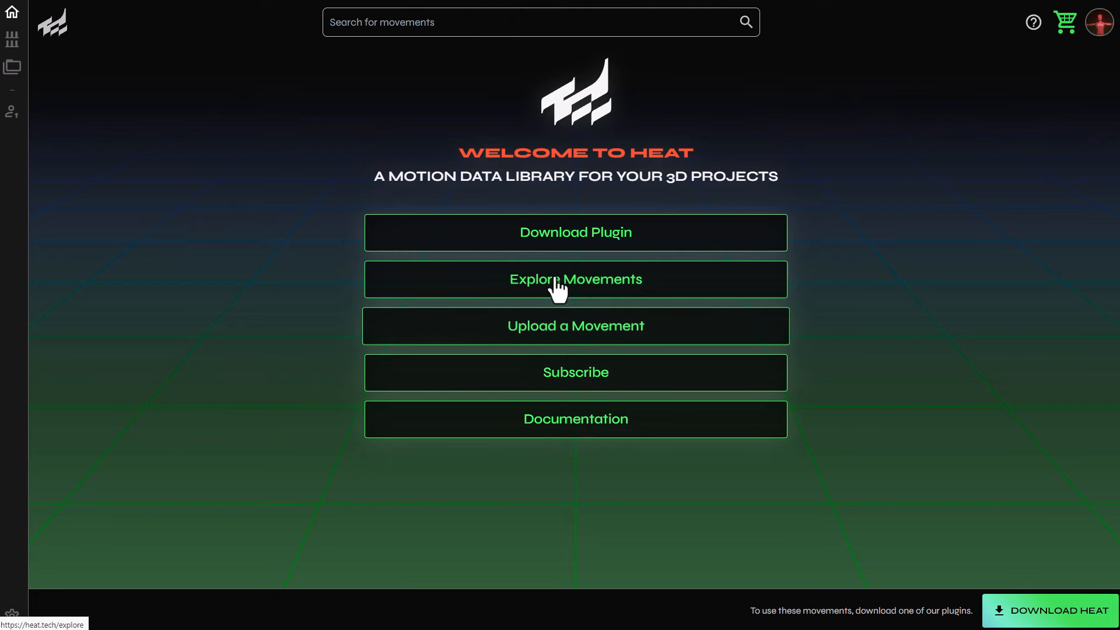
mouse_move(528, 337)
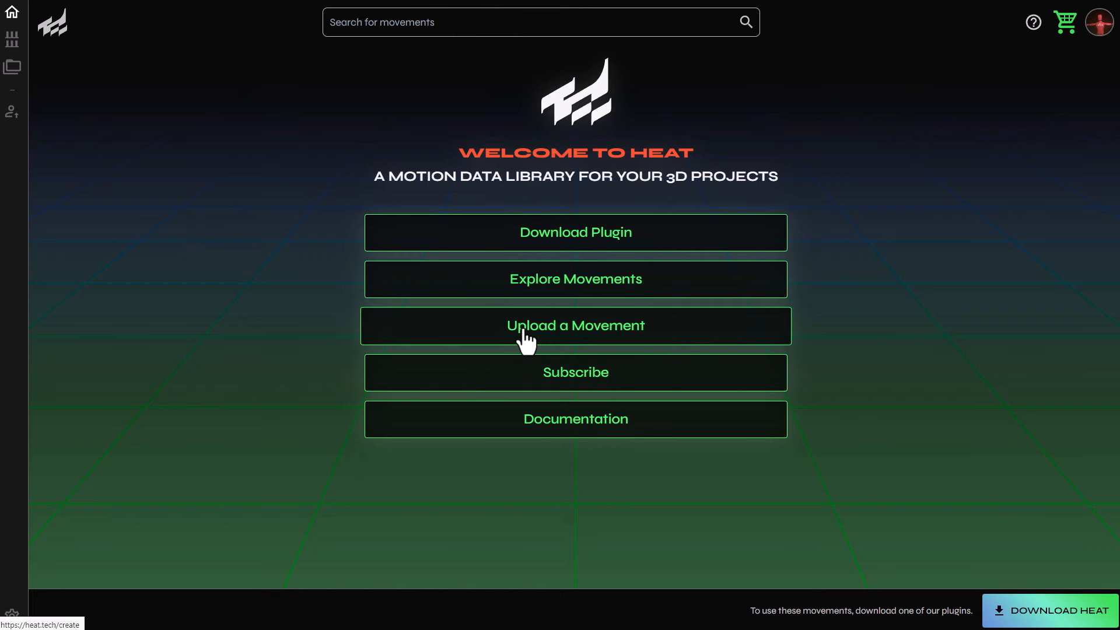
- Upload reloading.fbx with the Mixamo retargeter preset
click(575, 325)
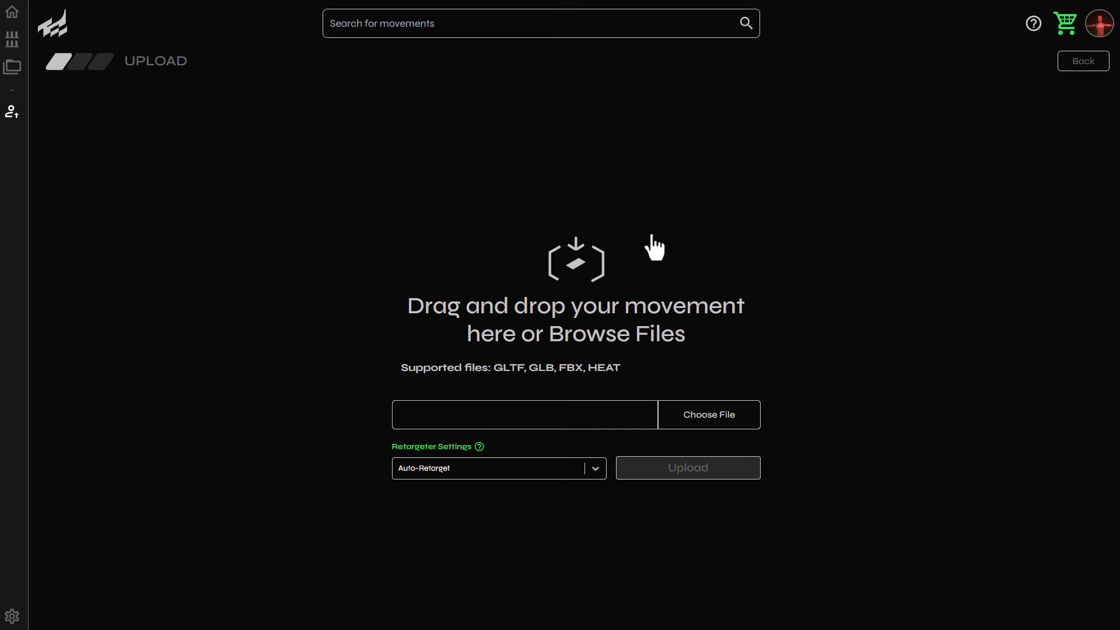
mouse_move(357, 388)
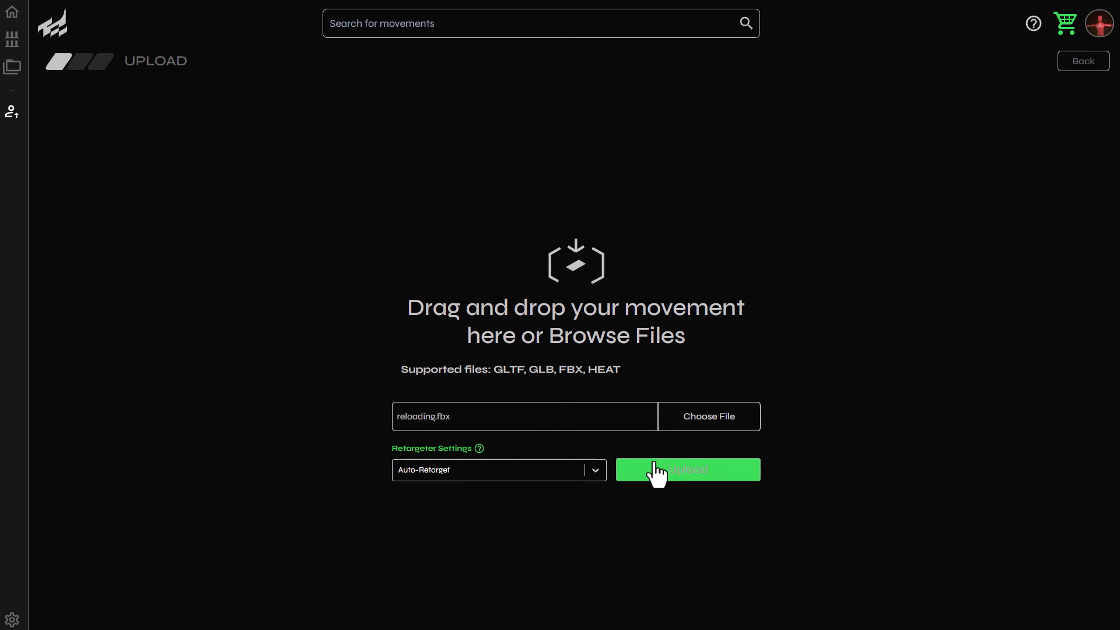
mouse_move(806, 420)
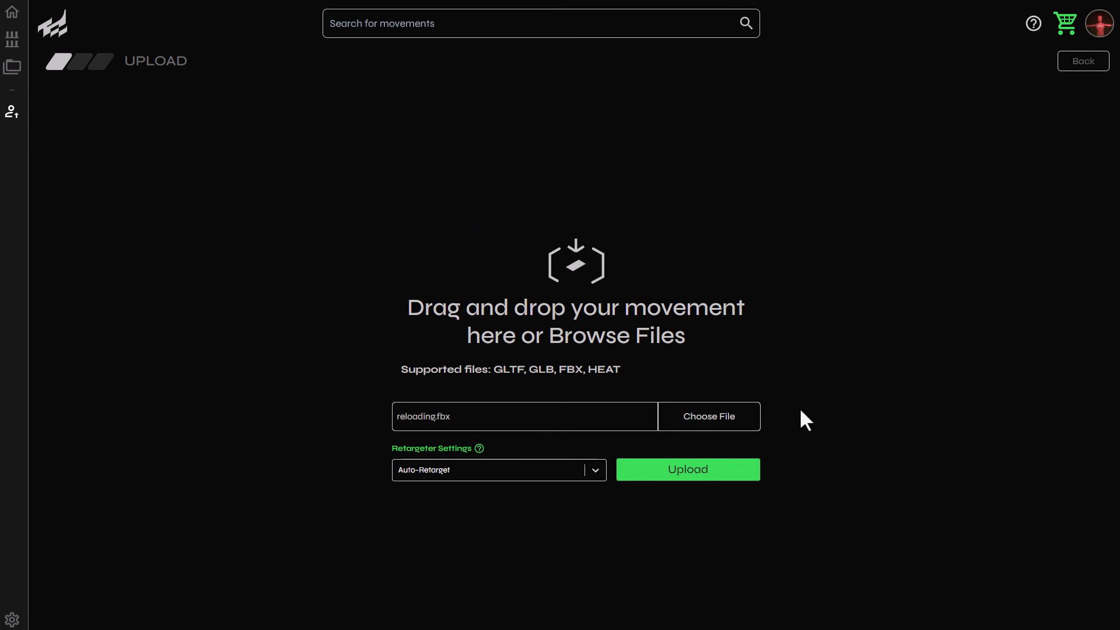
click(498, 470)
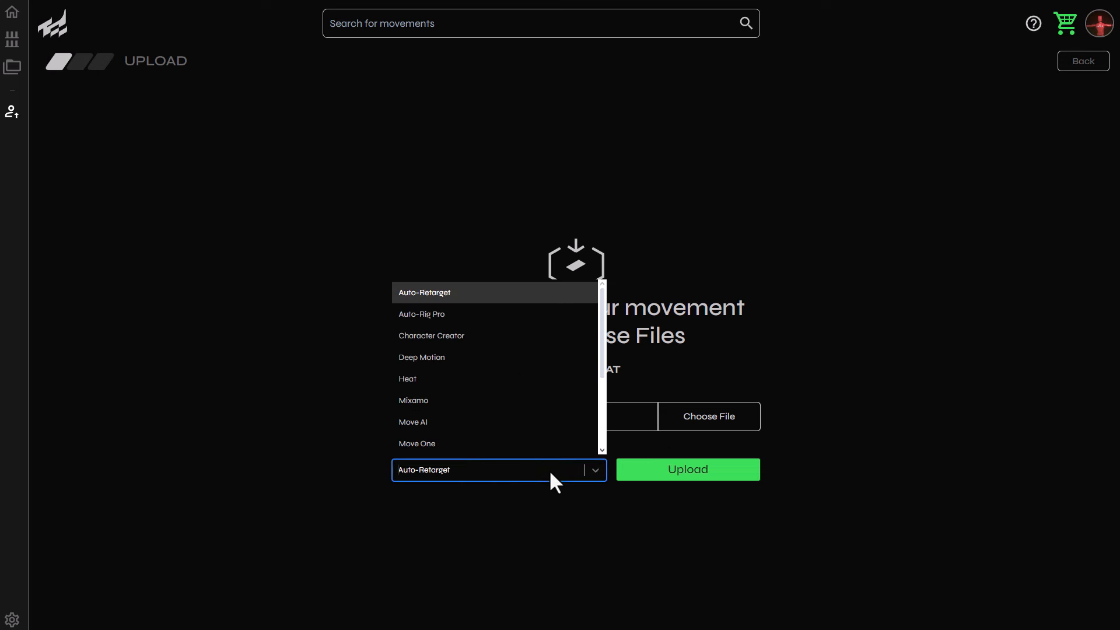
click(413, 400)
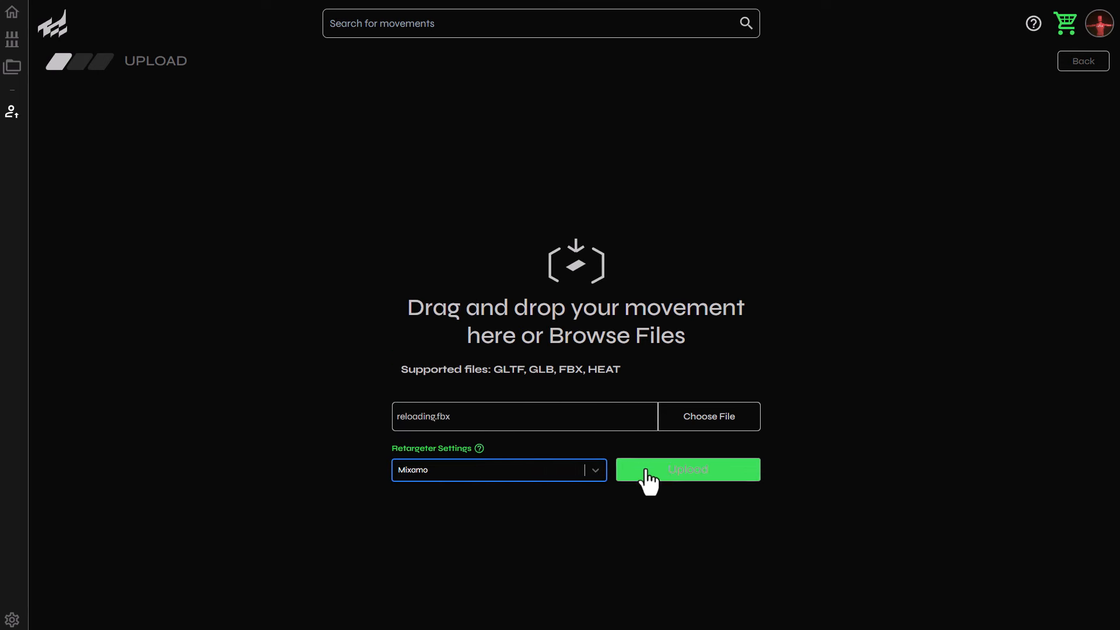
click(687, 469)
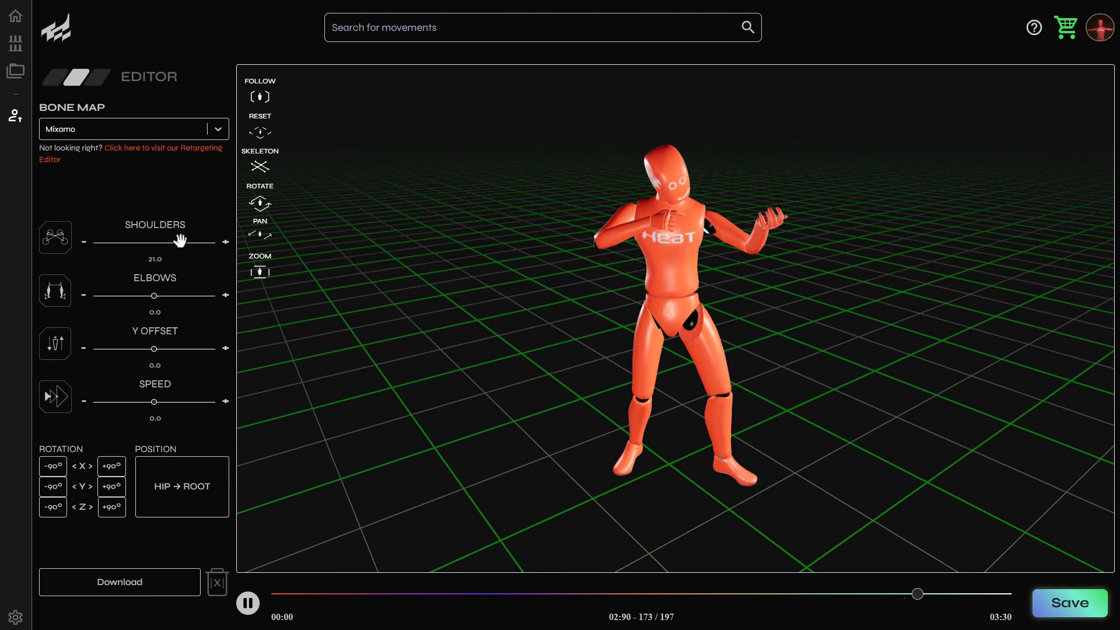
- Set Shoulders to 10.0 and Elbows to -35.0, then save the movement
drag(155, 242, 204, 243)
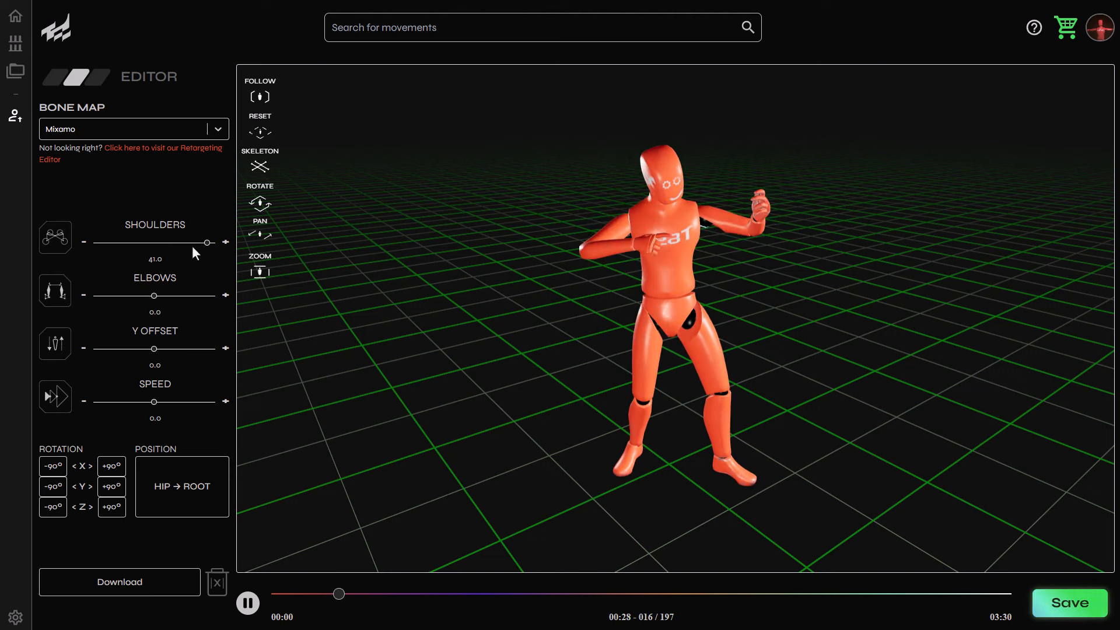
drag(205, 243, 99, 242)
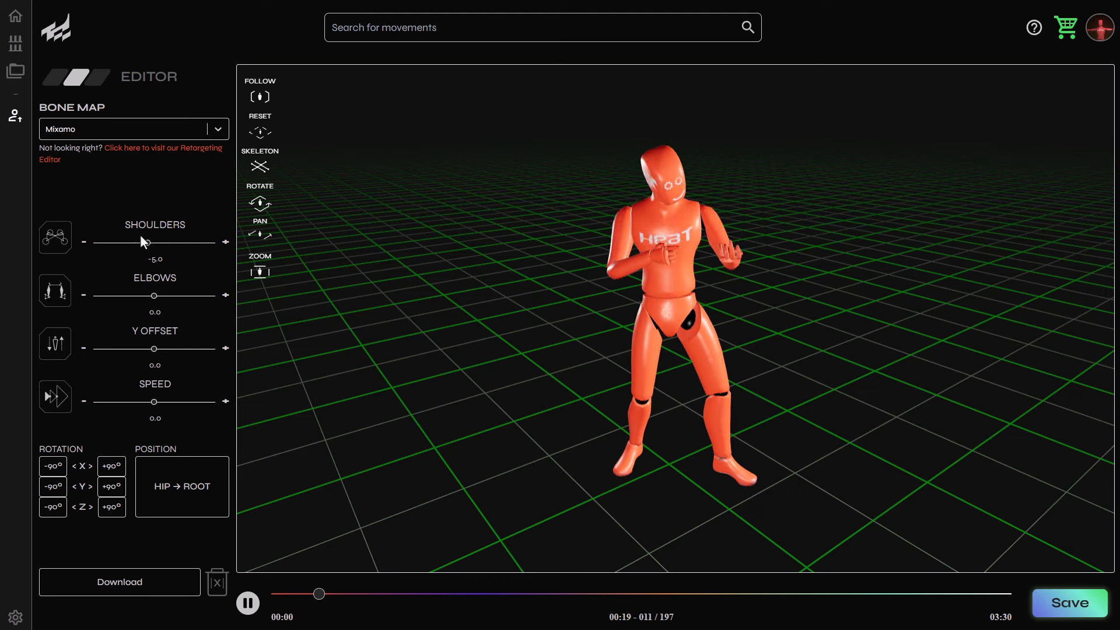
drag(150, 242, 203, 242)
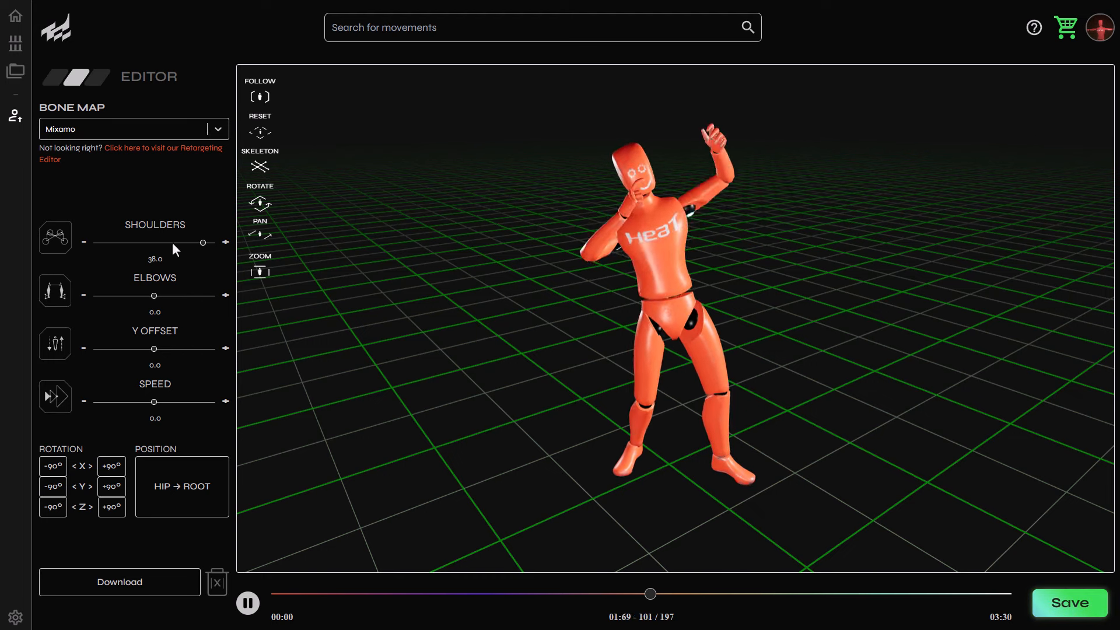
drag(203, 242, 142, 243)
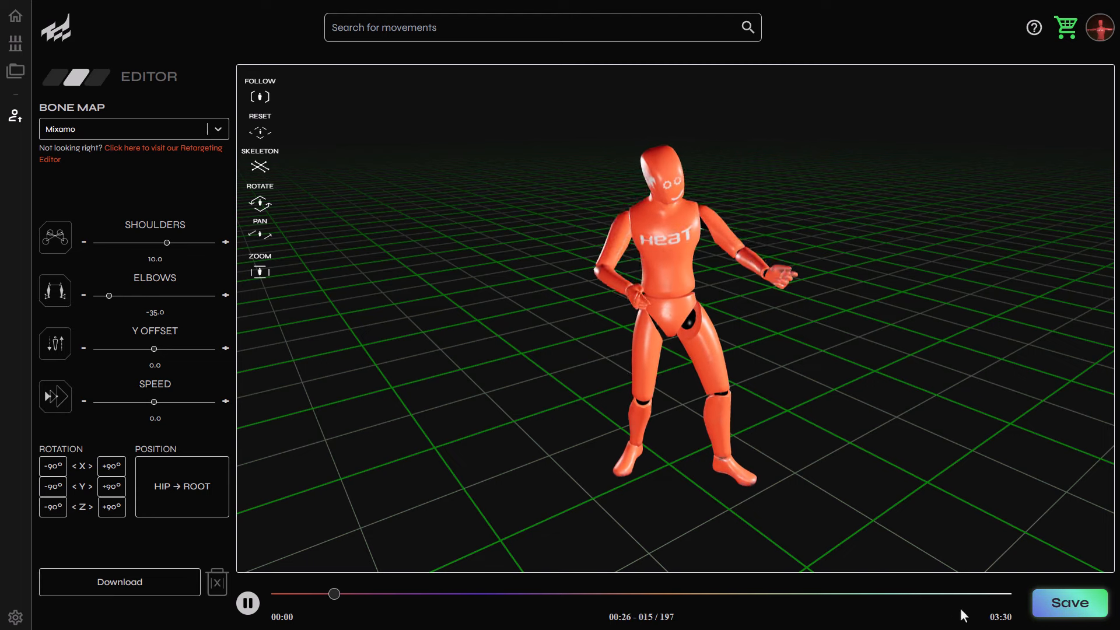
click(1069, 602)
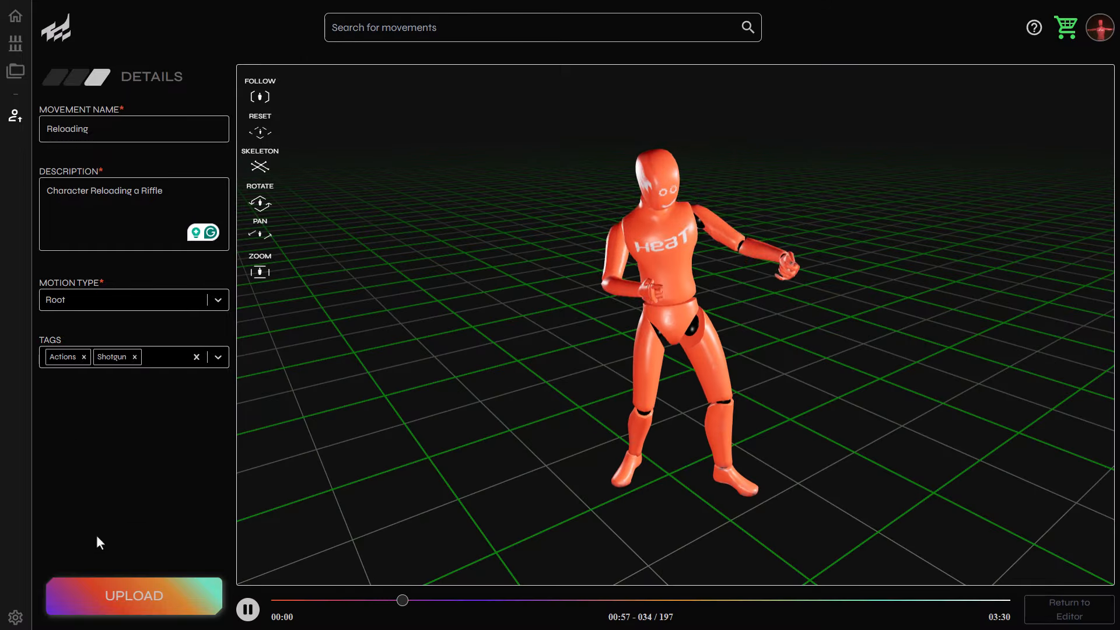
- Publish Reloading as a Root motion tagged Actions and Shotgun
click(133, 596)
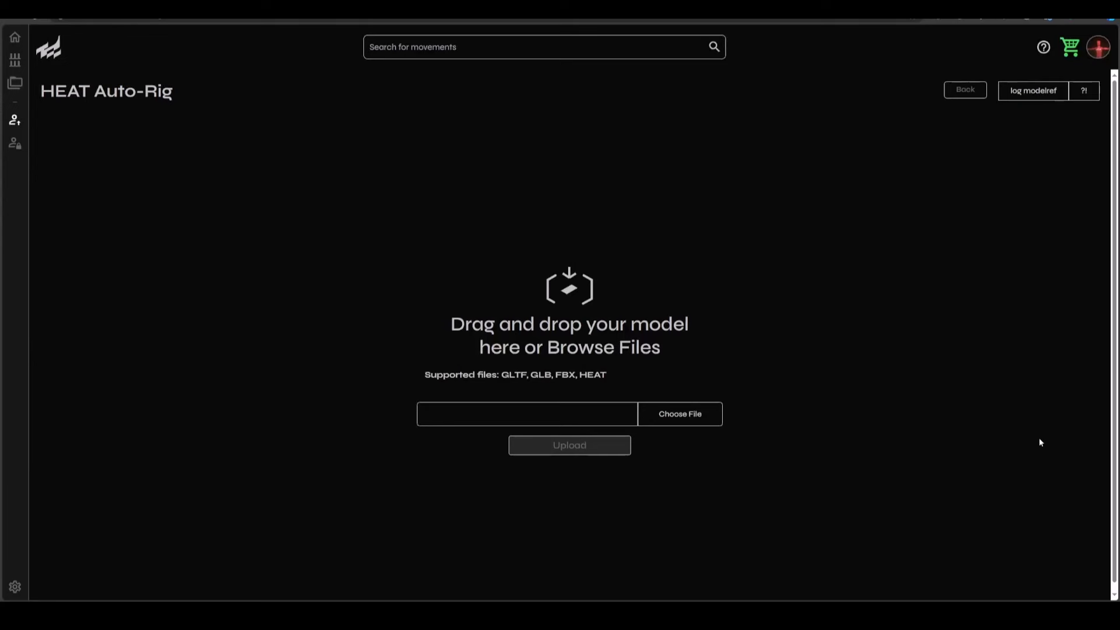
mouse_move(592, 364)
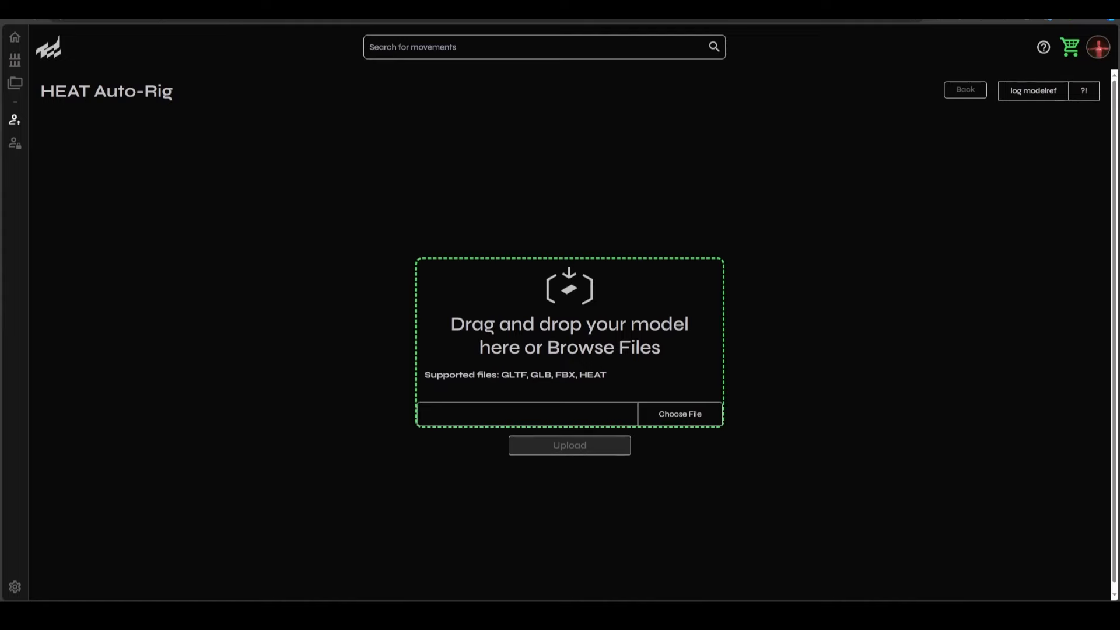
- Upload the jeff roblox guy .glb model, set its key points, and run Go!
click(678, 413)
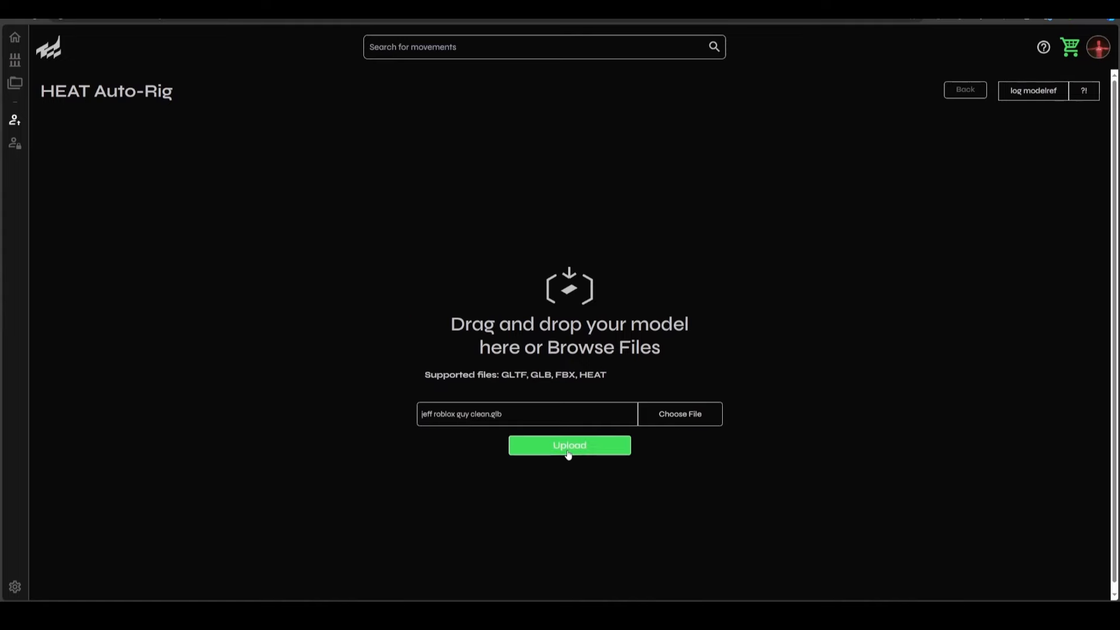
click(568, 445)
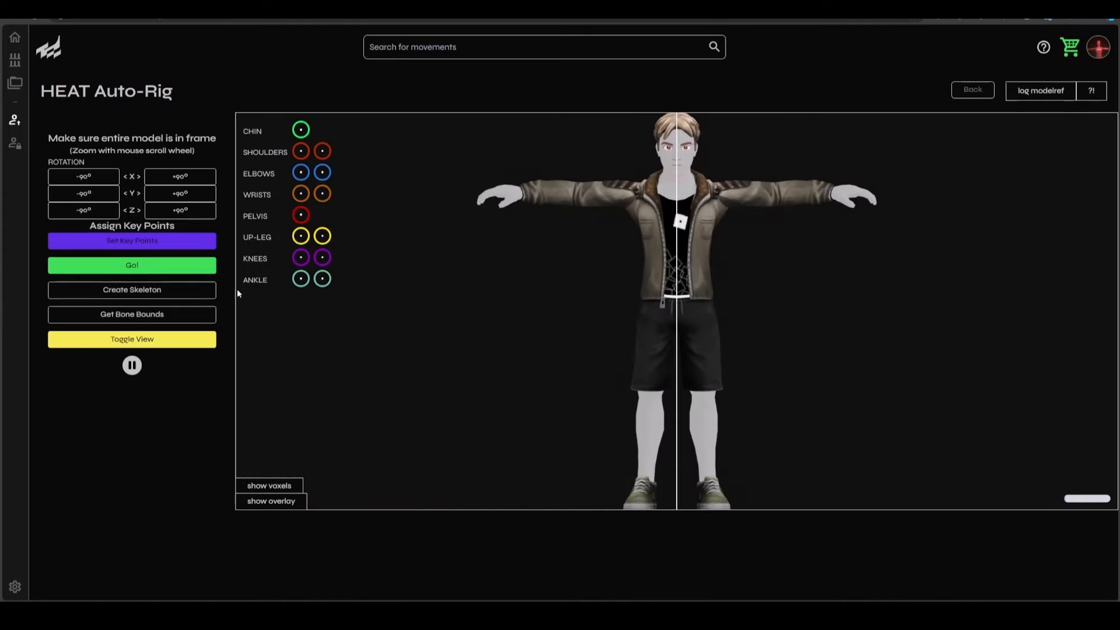
click(131, 240)
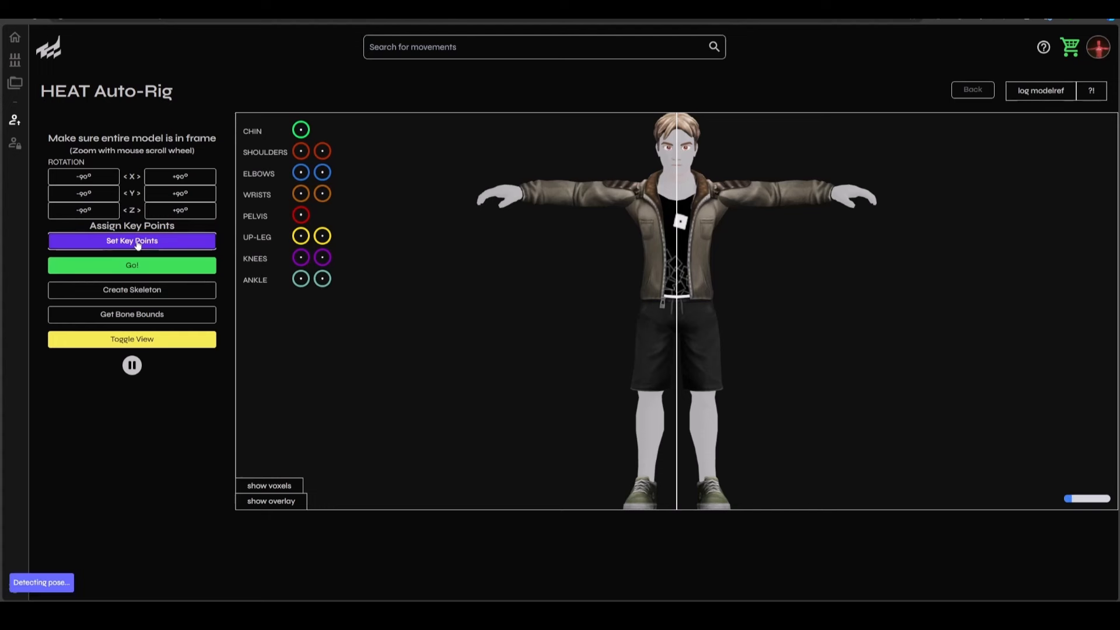
click(132, 241)
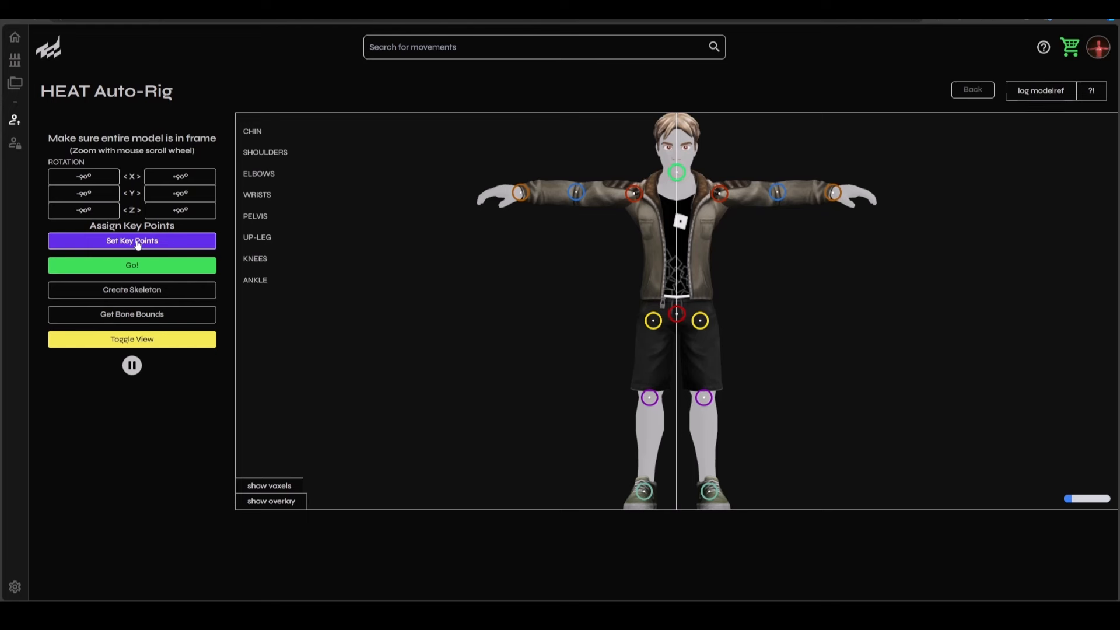
click(132, 239)
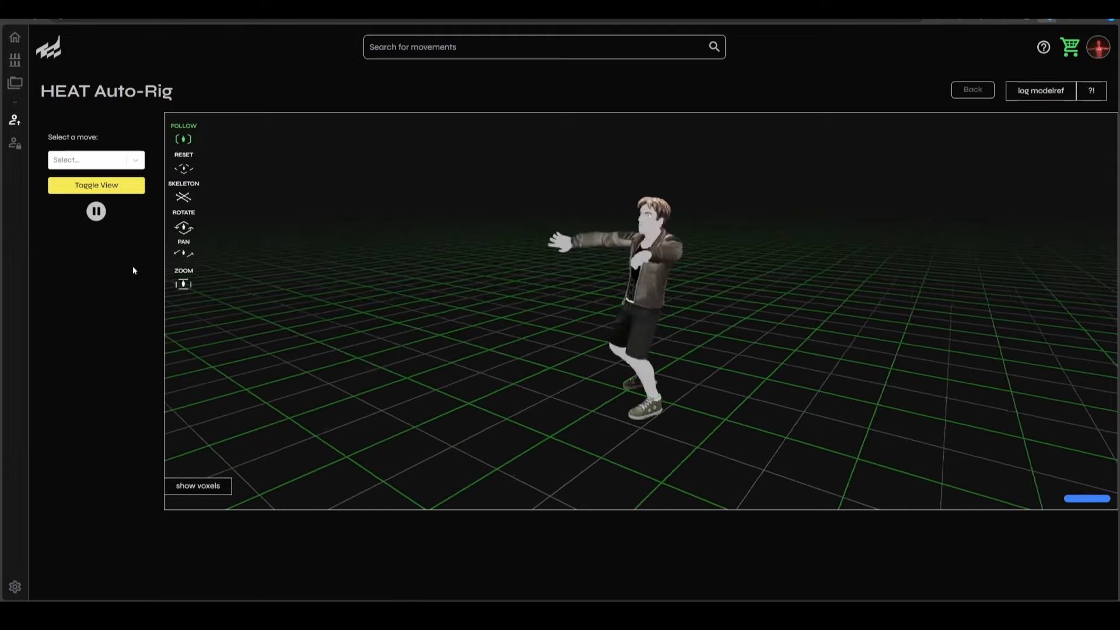
- Pick a sample move like Hips to Root from the Select a move list
click(91, 159)
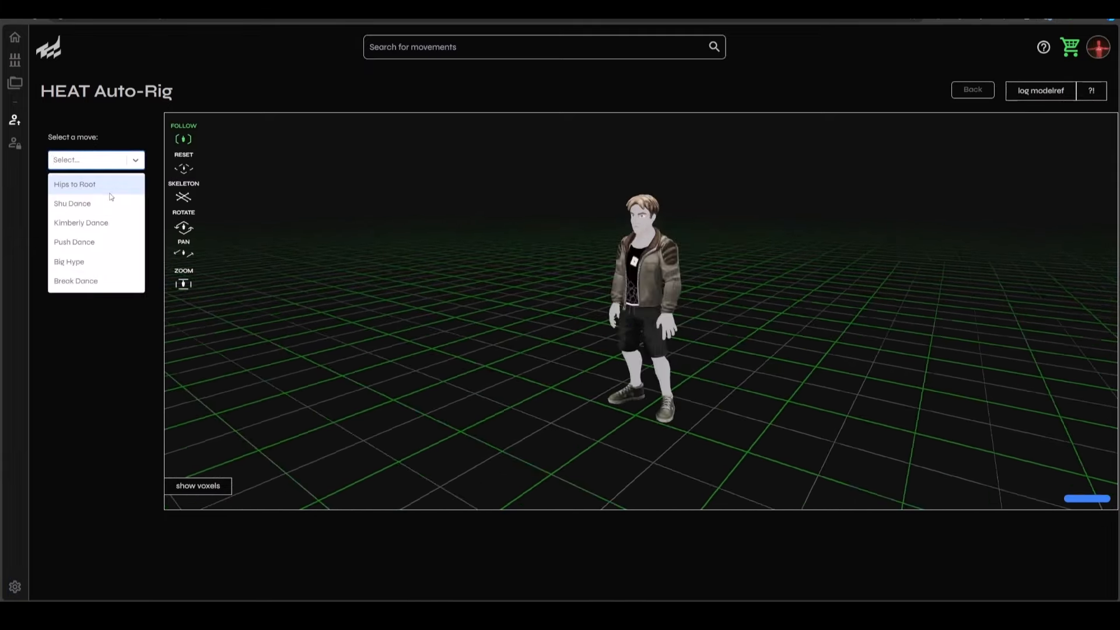
click(72, 203)
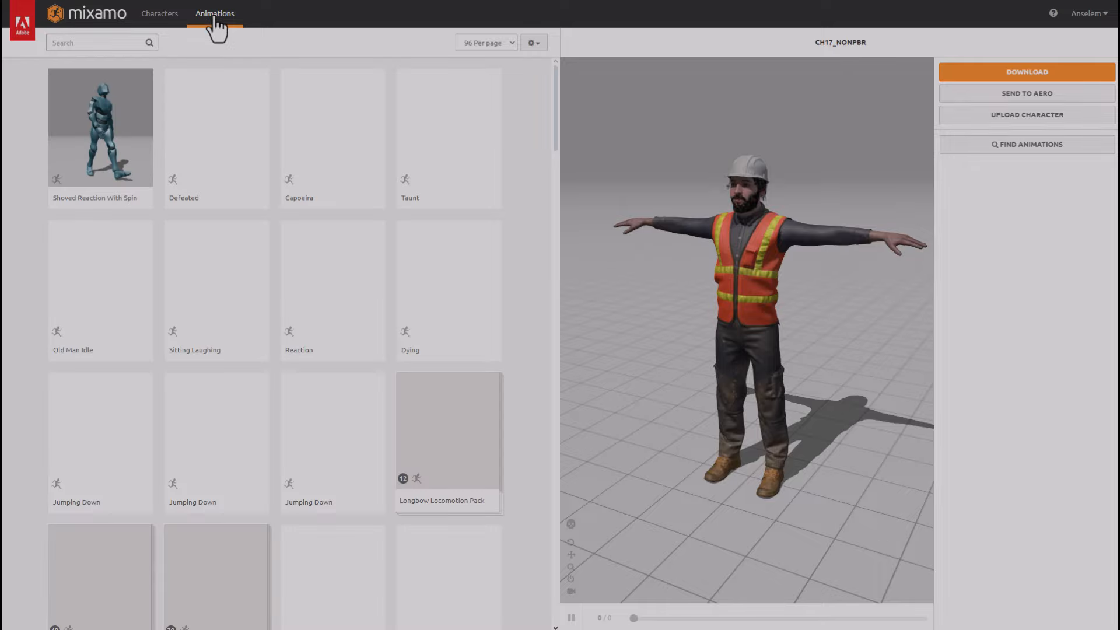
- Select Mixamo's Defeated animation and set its download Skin to Without Skin
click(99, 127)
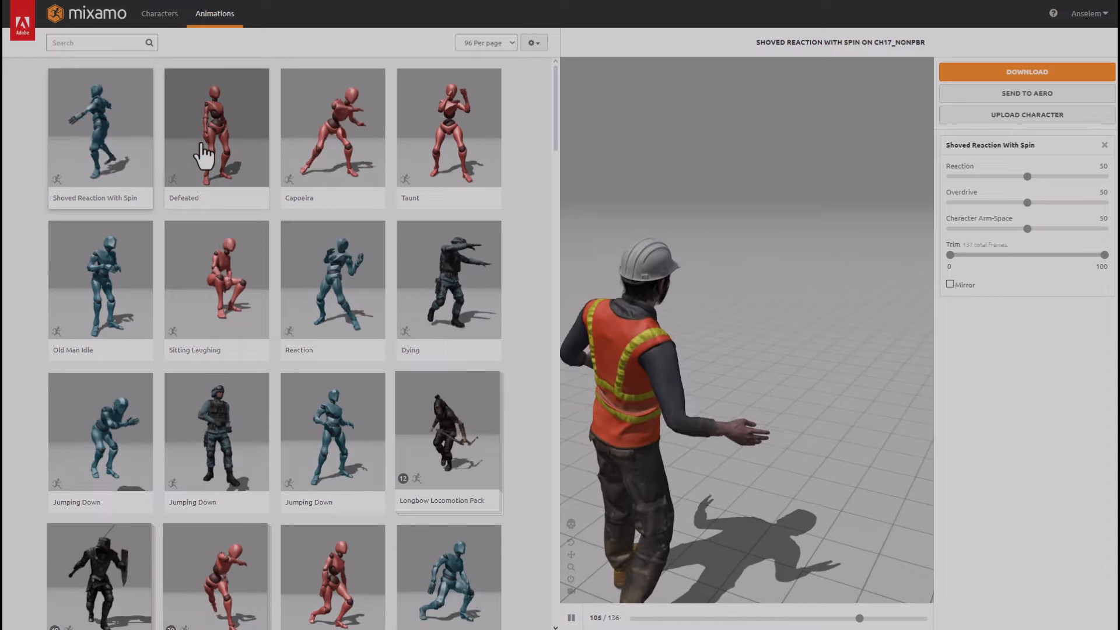
click(216, 127)
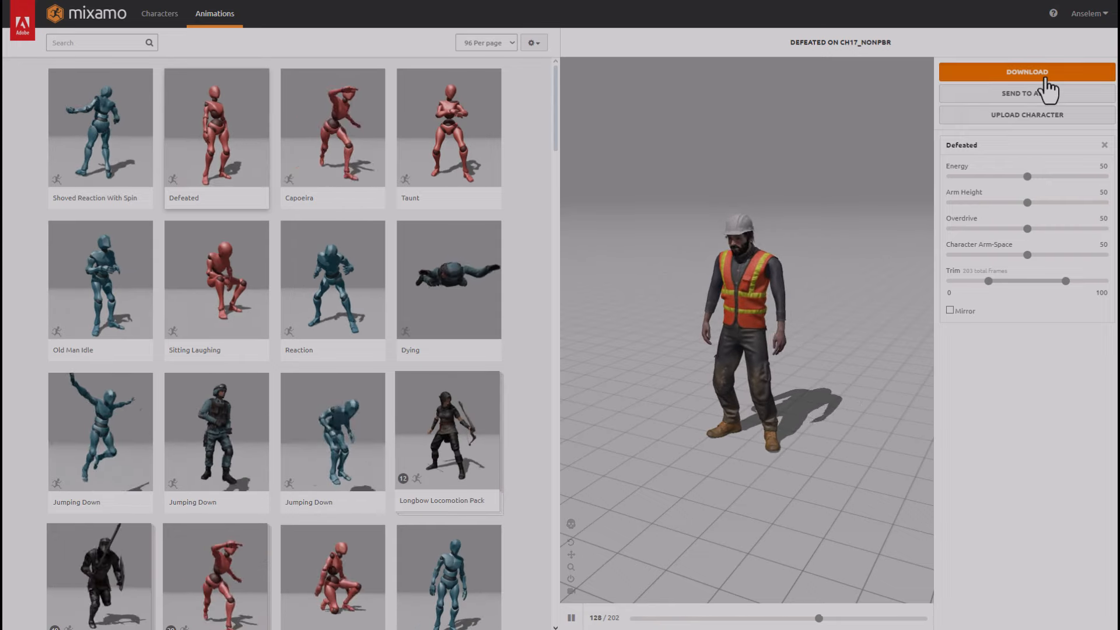
click(1027, 71)
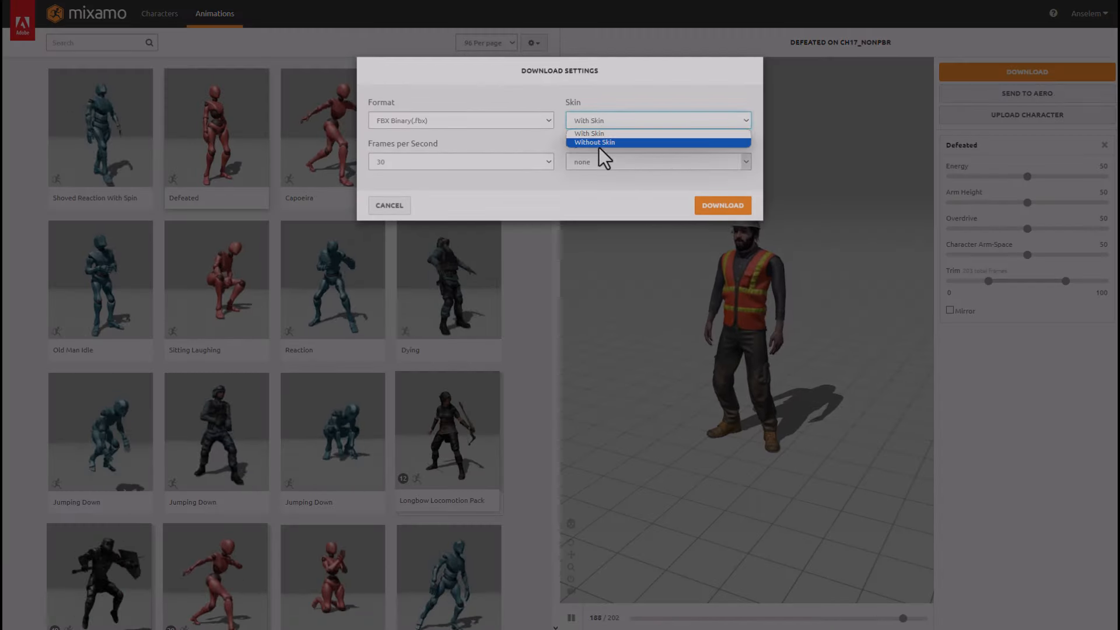
click(594, 142)
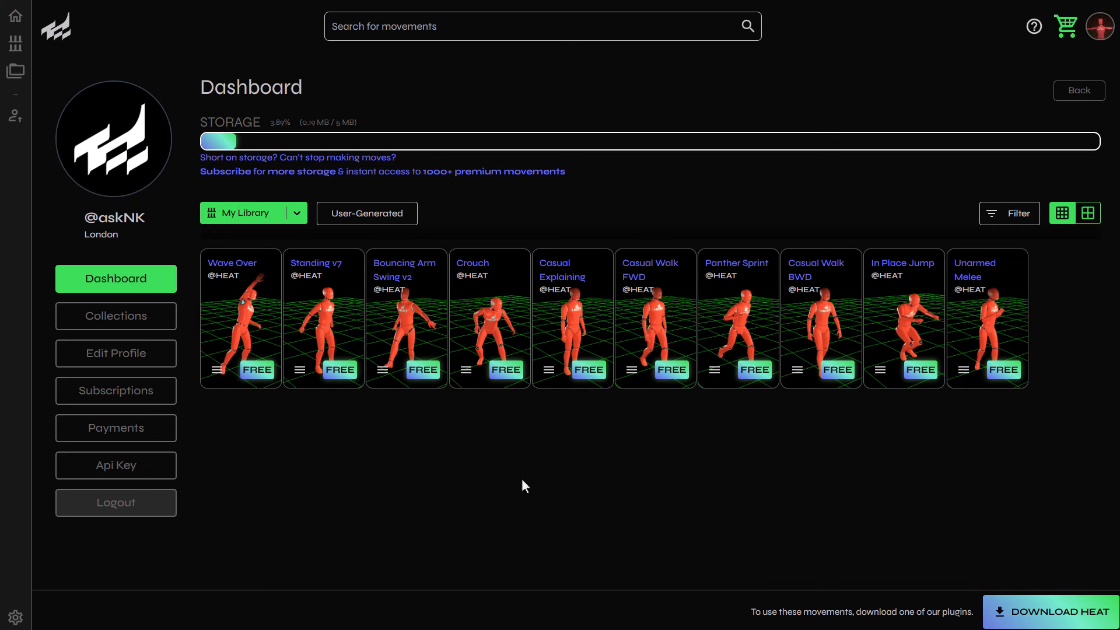
mouse_move(203, 422)
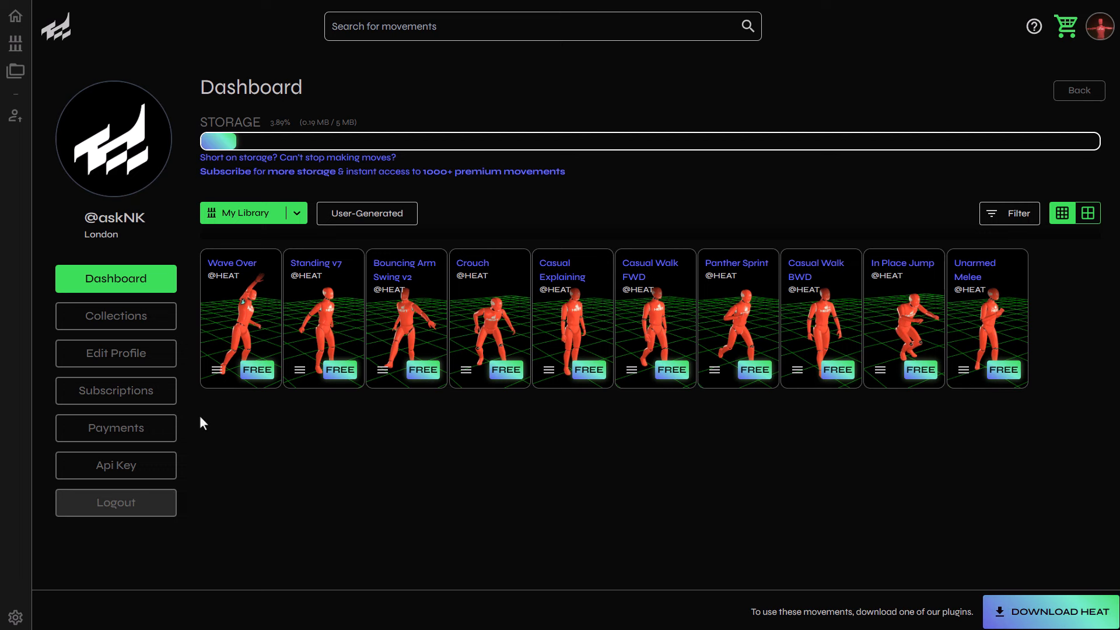
- Review the Free, Mover and Pro plans, then open HEAT's documentation from the home page
click(114, 391)
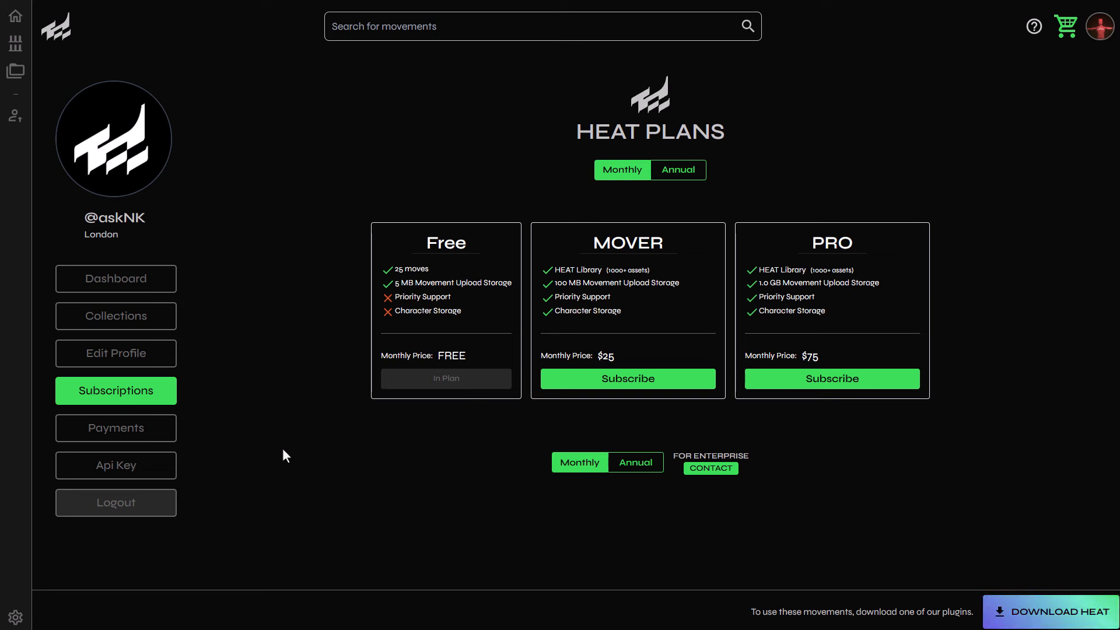
click(14, 15)
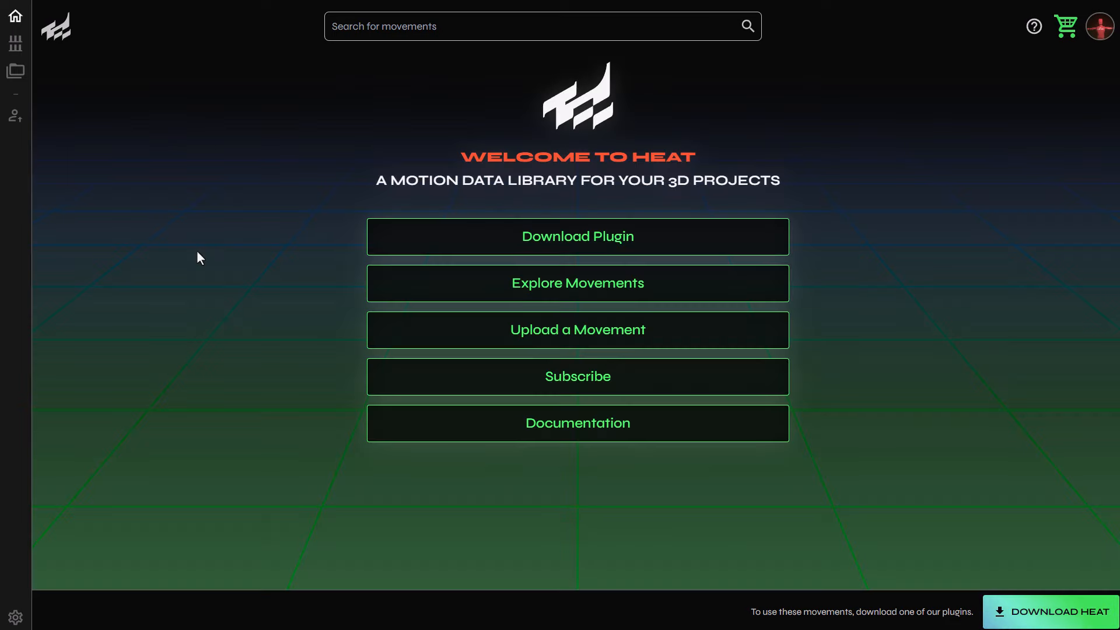
click(577, 423)
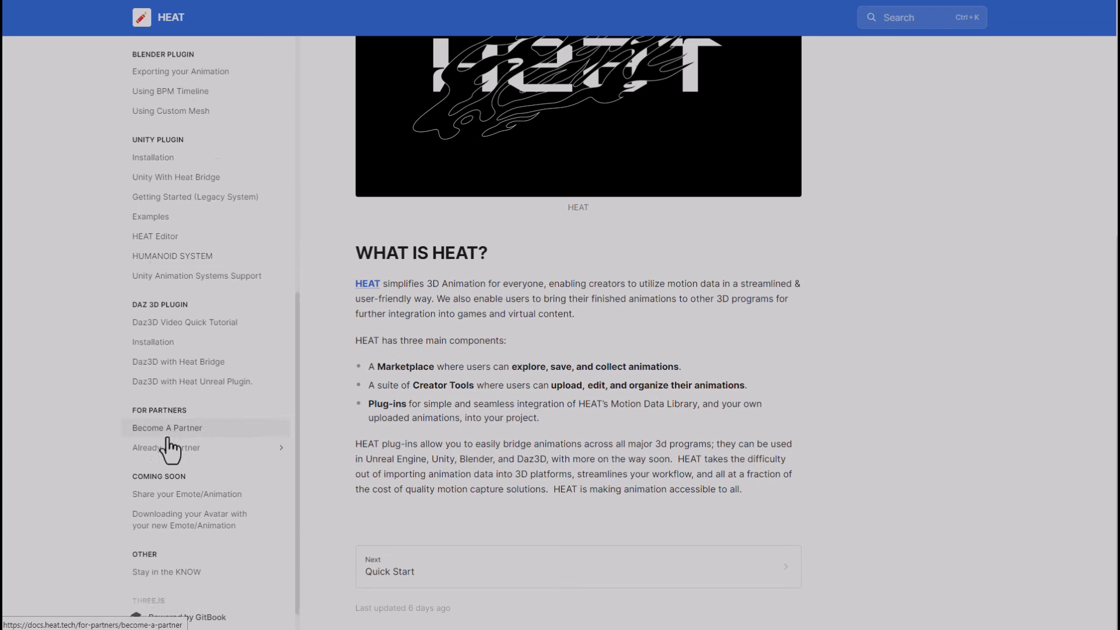
- Browse the emote-sharing, avatar-download and HUMANOID SYSTEM docs pages, then reach the HEAT landing page
click(186, 493)
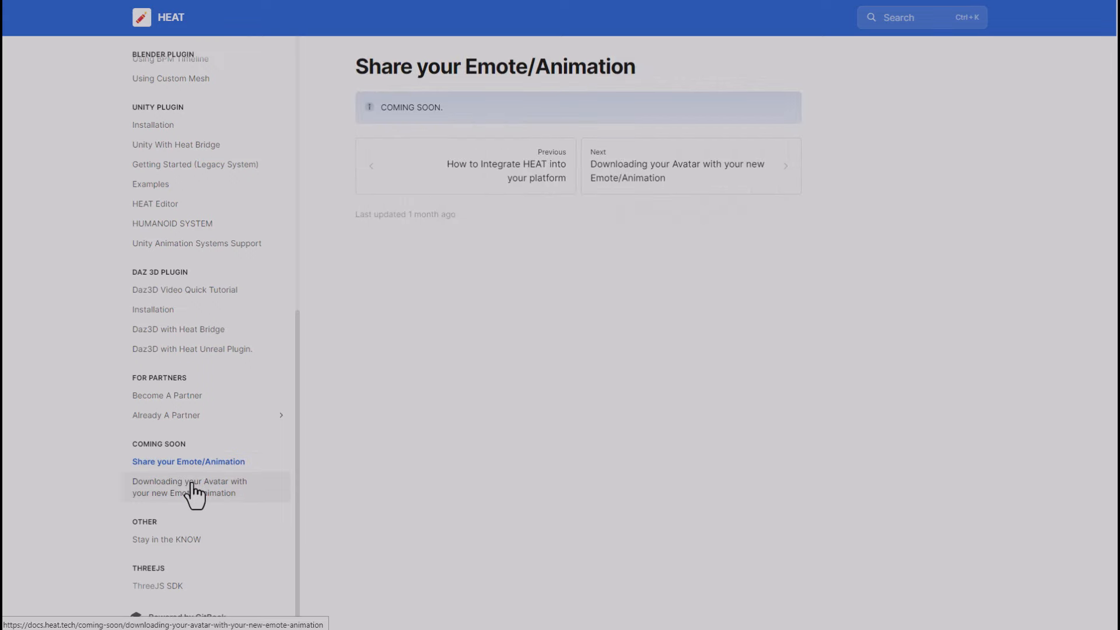
click(189, 487)
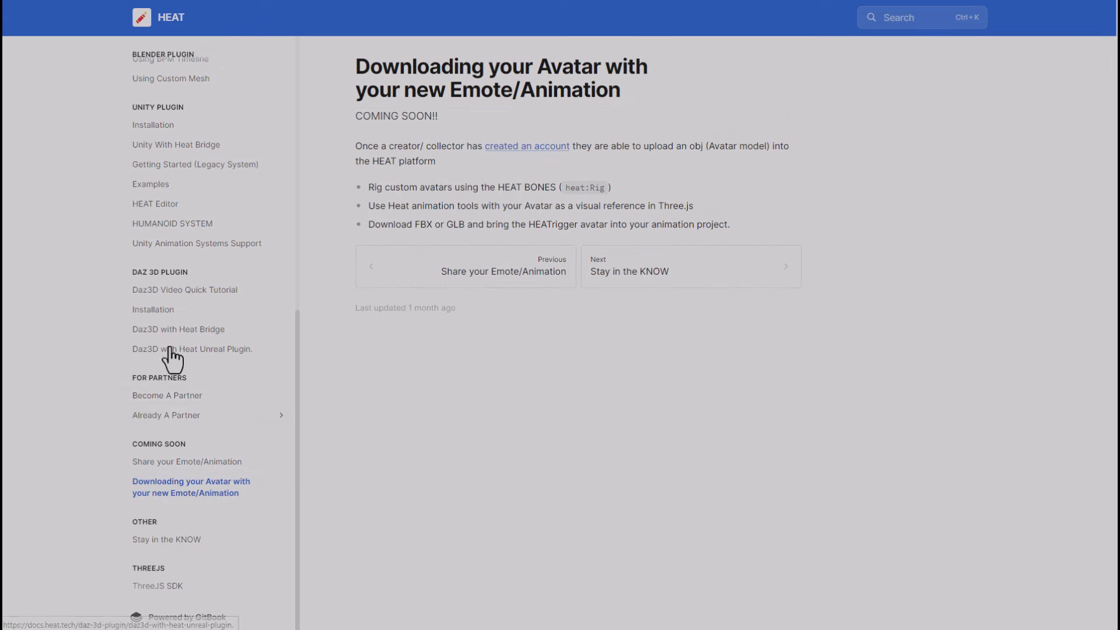
scroll(up, 3)
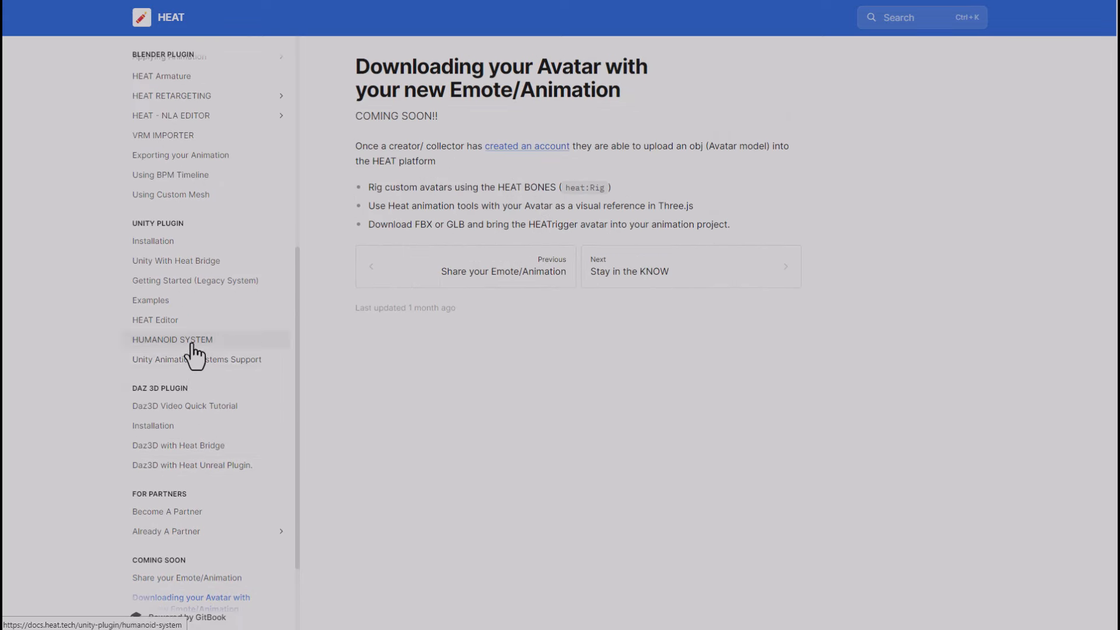
click(172, 340)
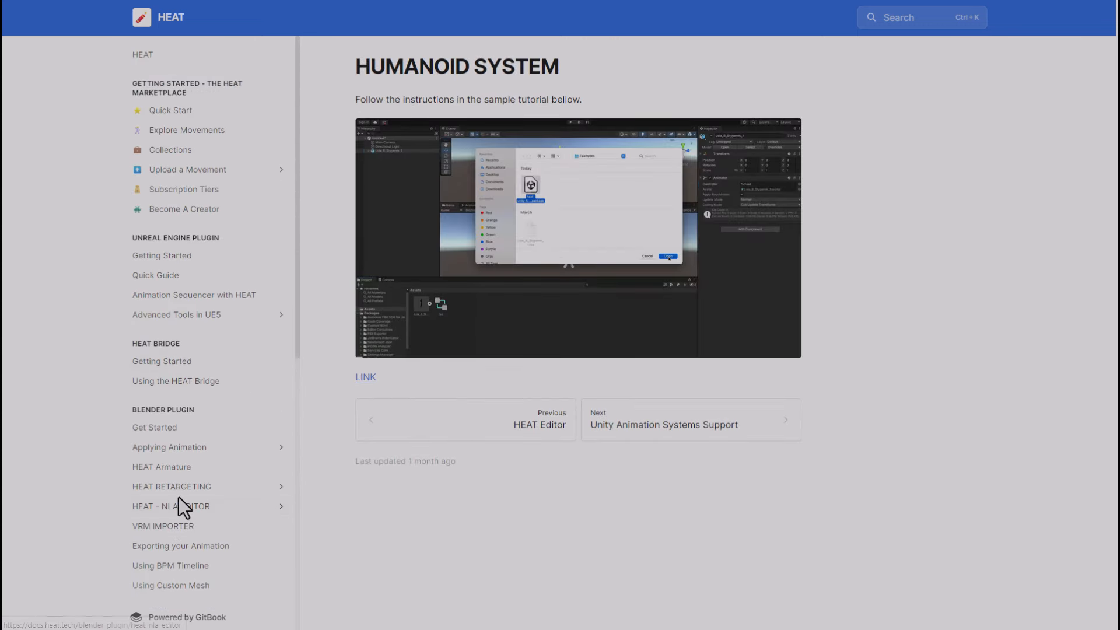
click(170, 110)
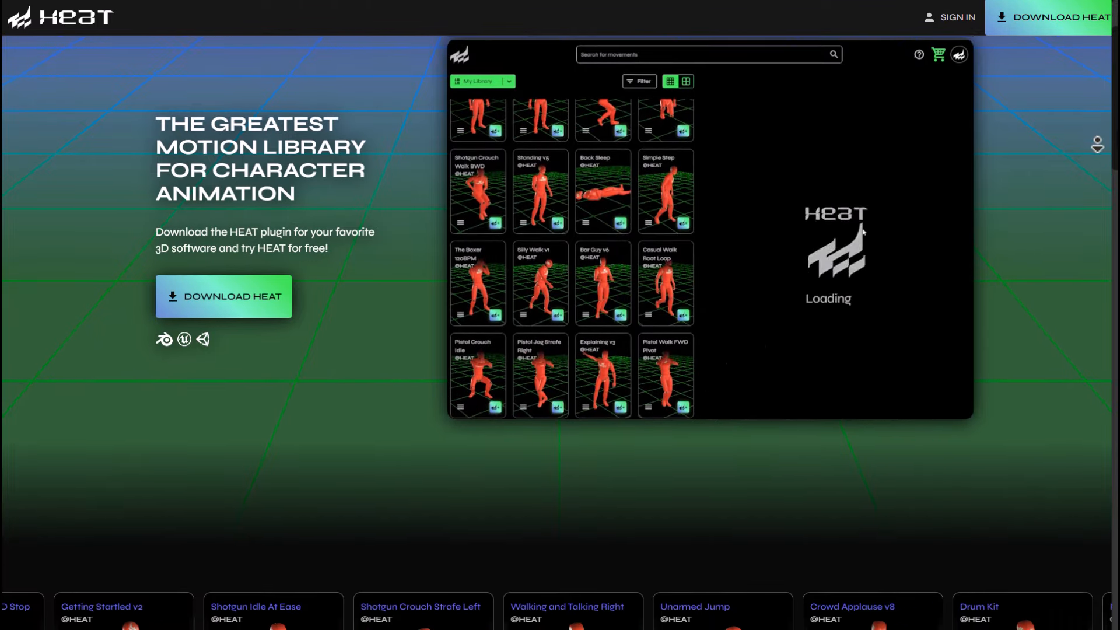
- Scroll the landing page past Explore All Movements and Drag and Drop to Become a Creator
scroll(down, 3)
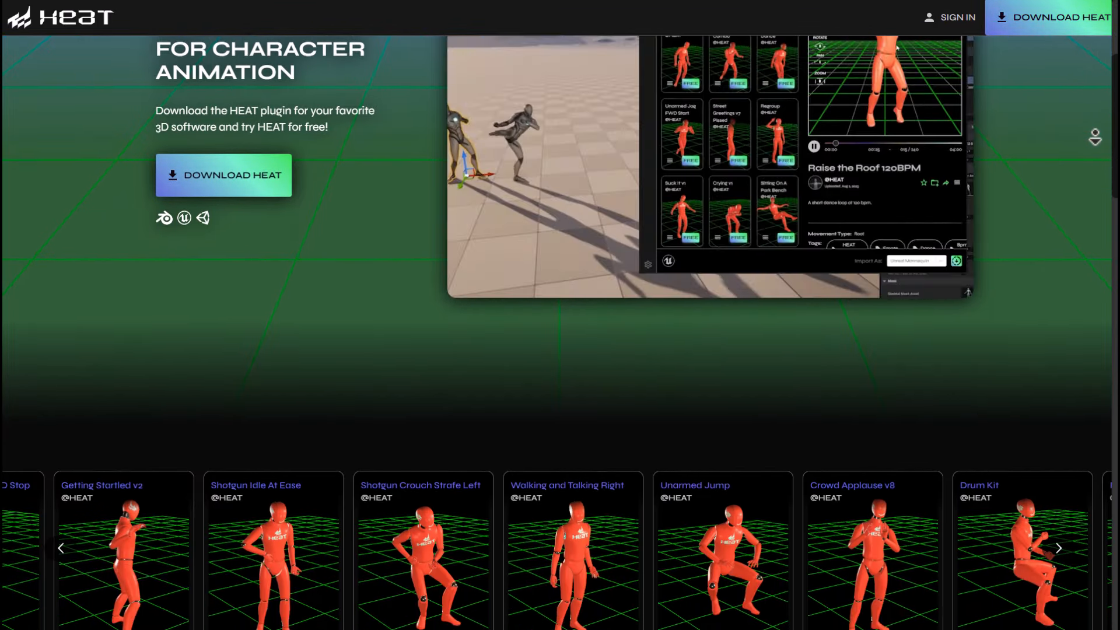
scroll(down, 3)
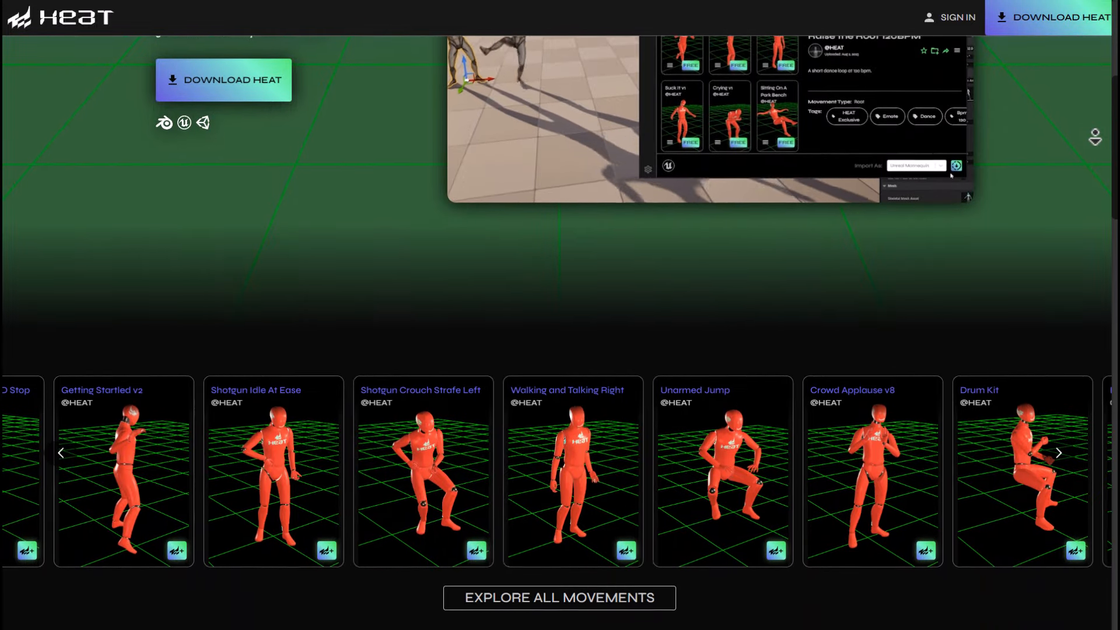
scroll(down, 3)
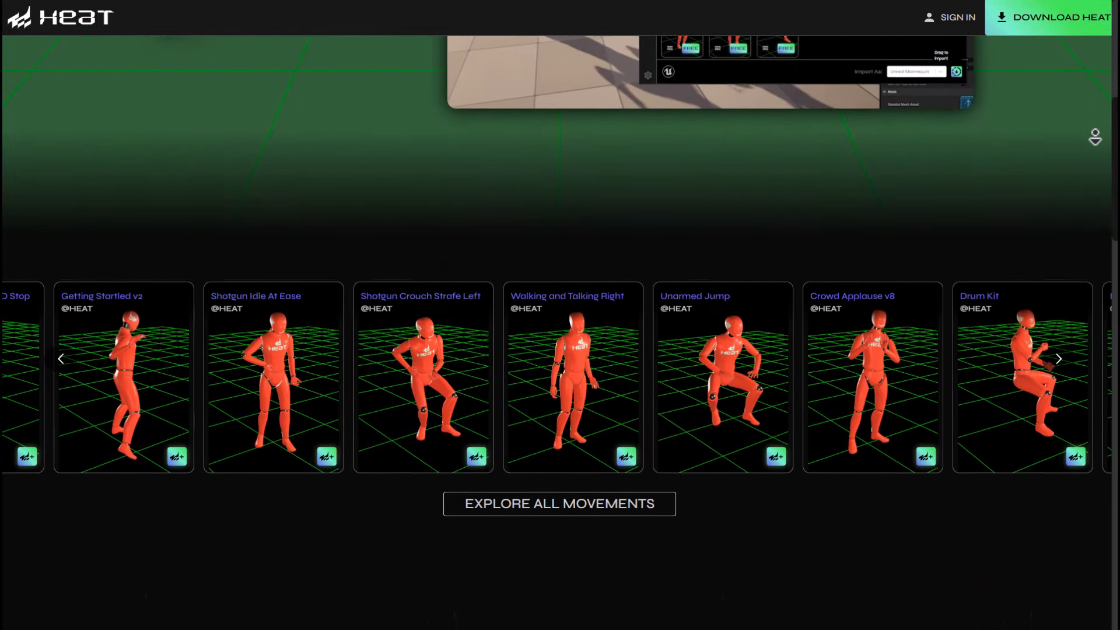
scroll(down, 3)
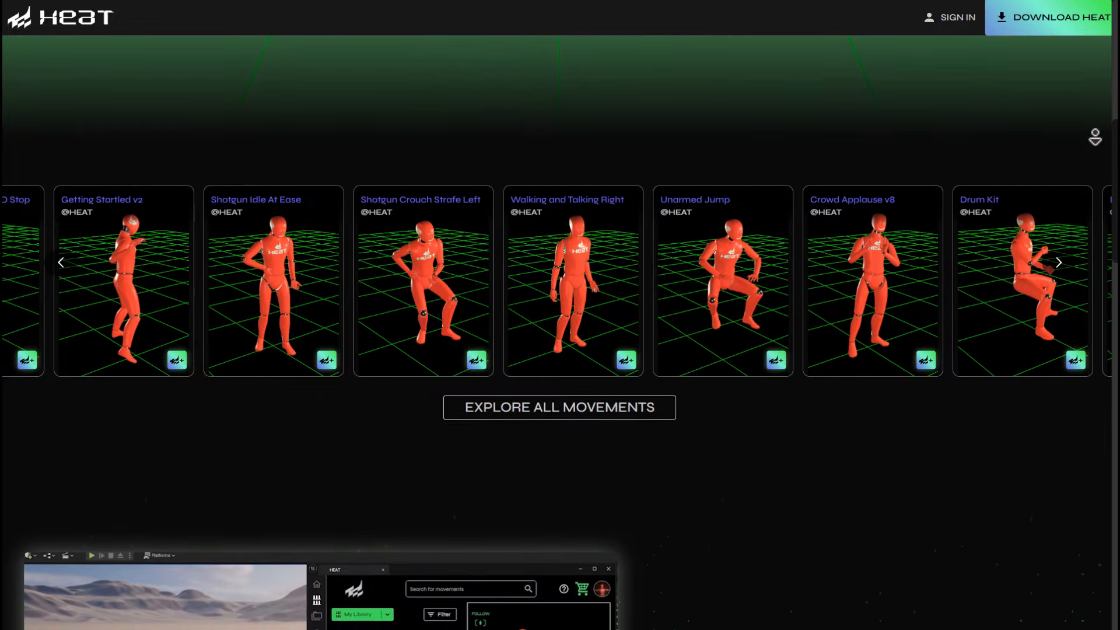
scroll(down, 3)
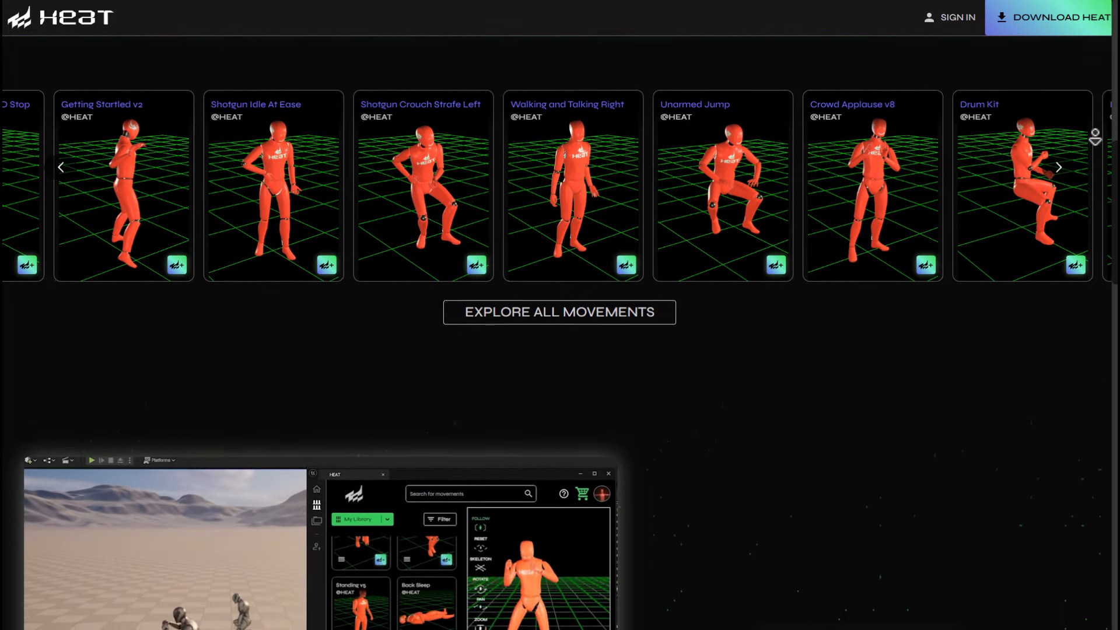
scroll(down, 3)
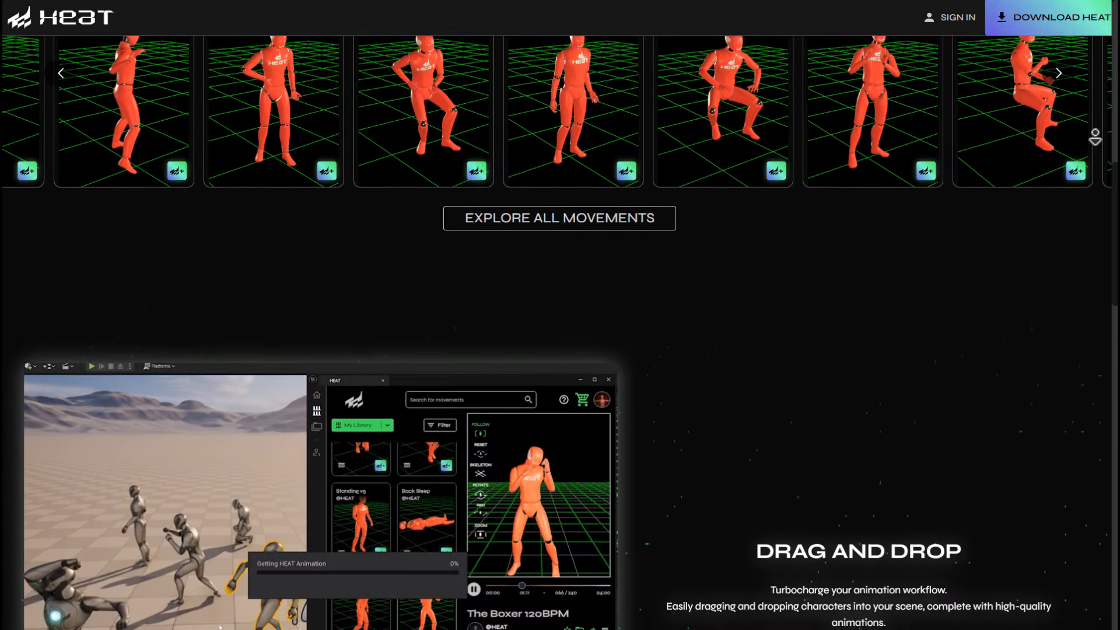
scroll(down, 3)
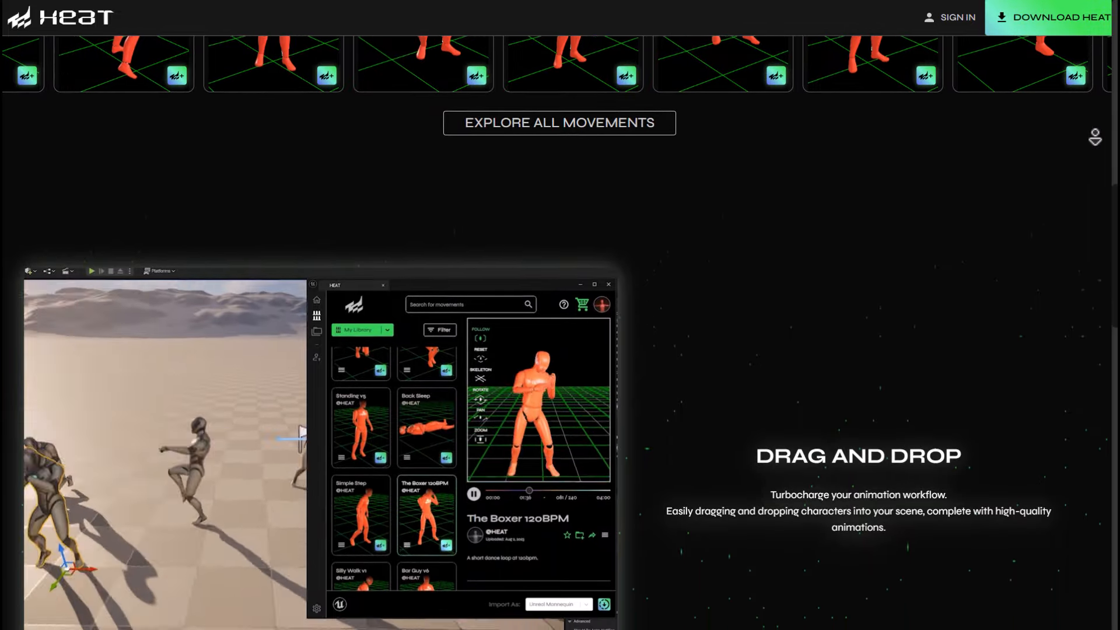
scroll(down, 3)
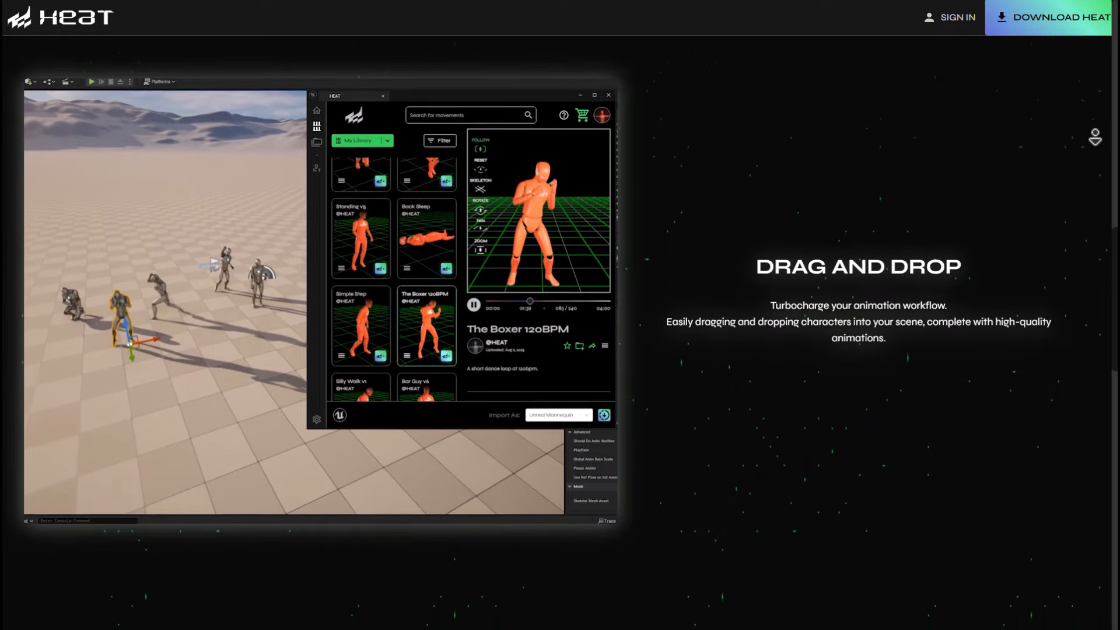
scroll(down, 3)
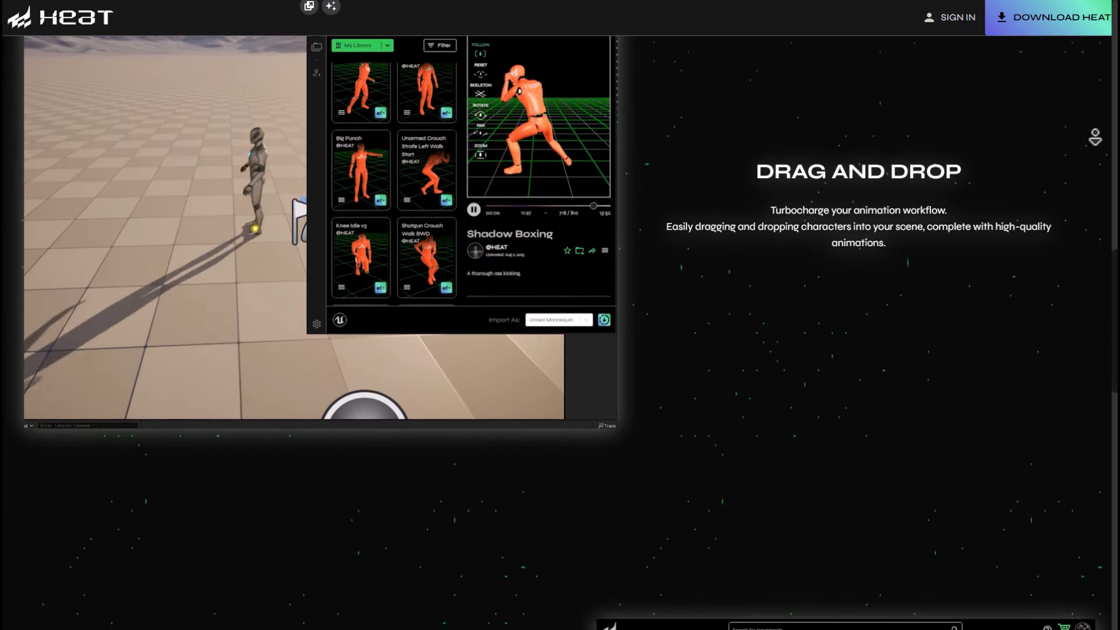
scroll(down, 3)
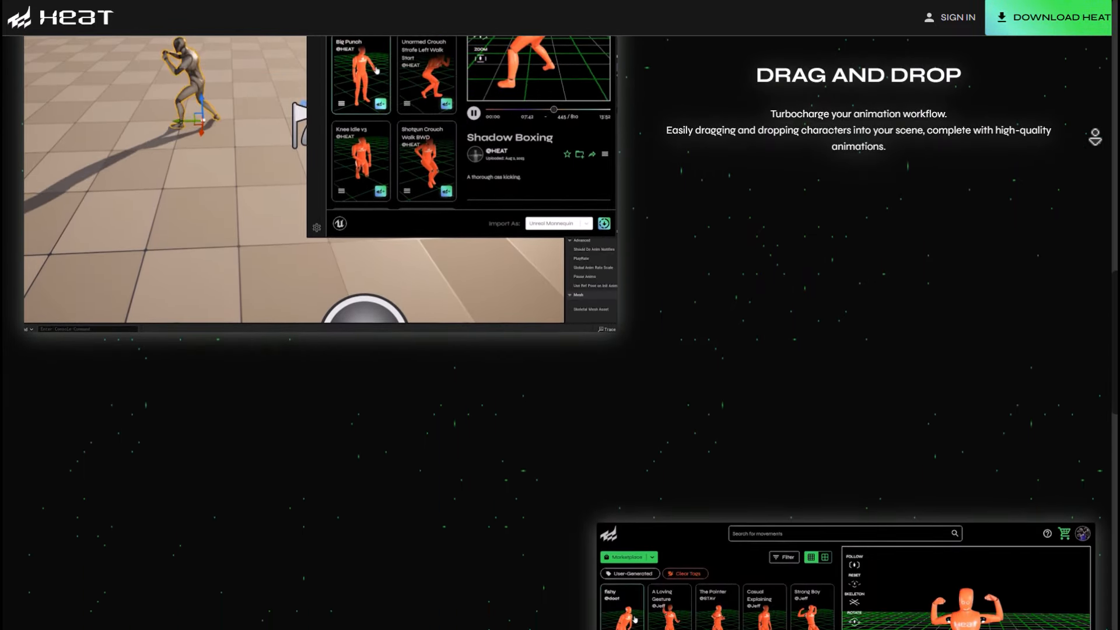
scroll(down, 3)
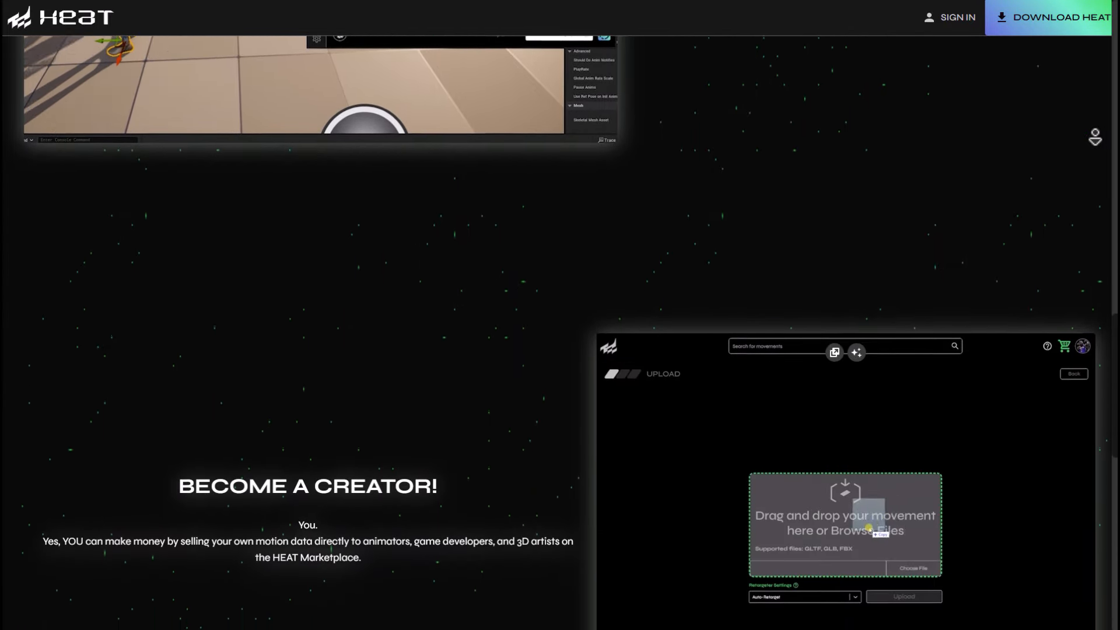
click(903, 596)
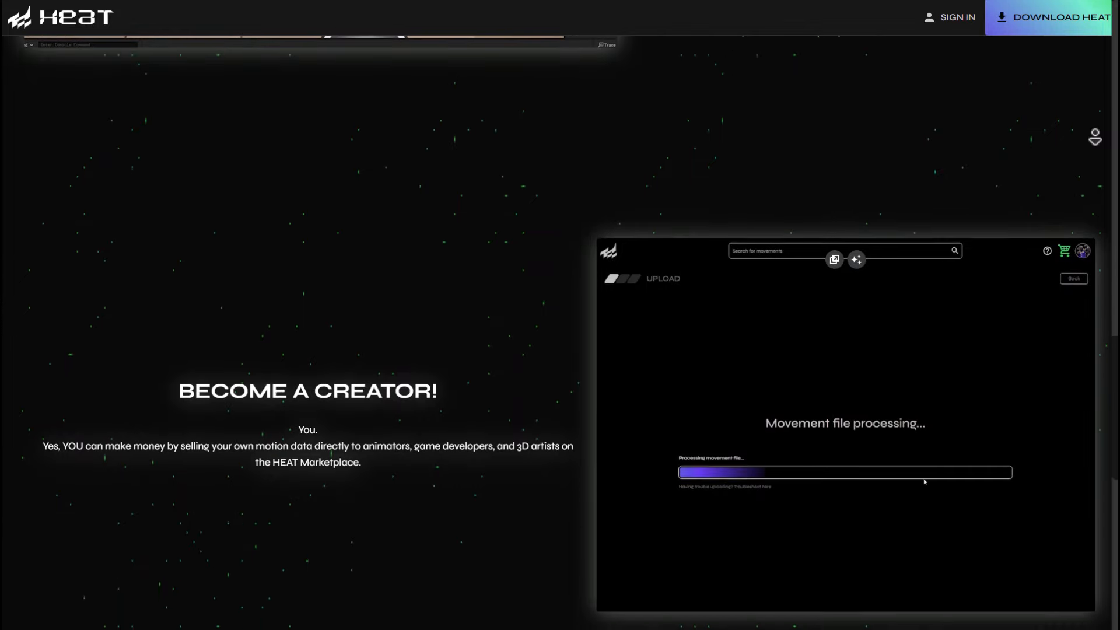